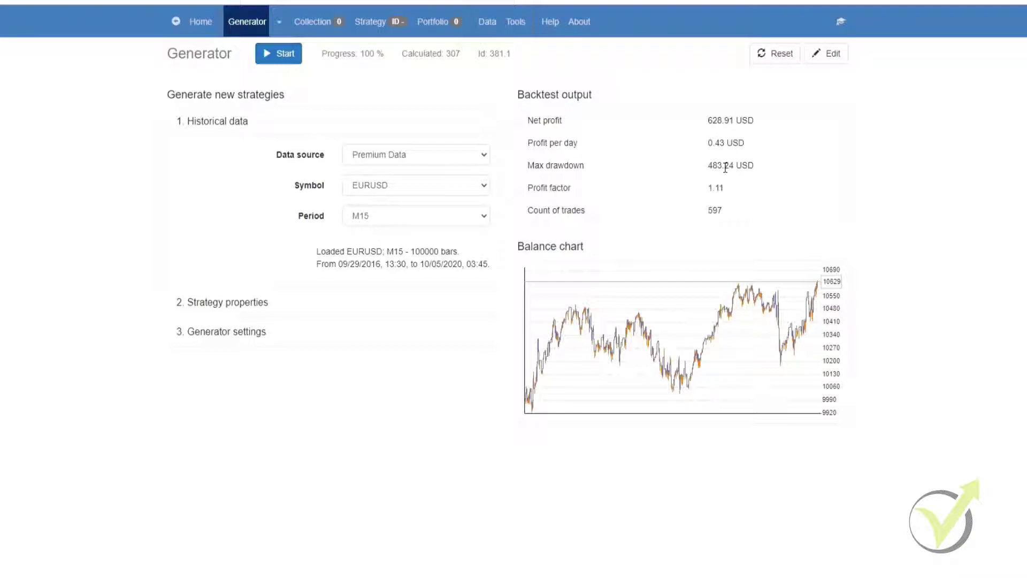
mouse_move(748, 134)
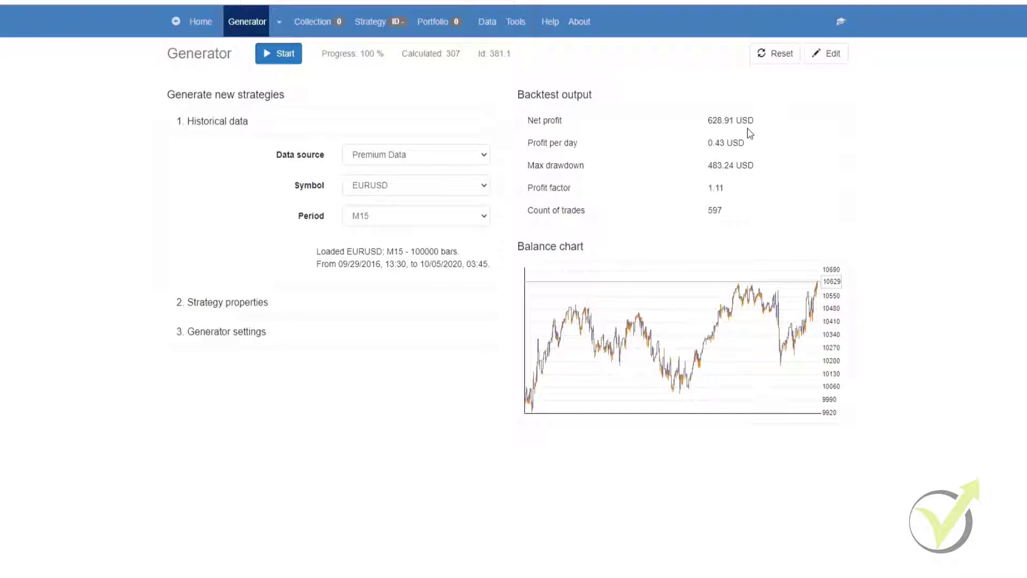
mouse_move(749, 134)
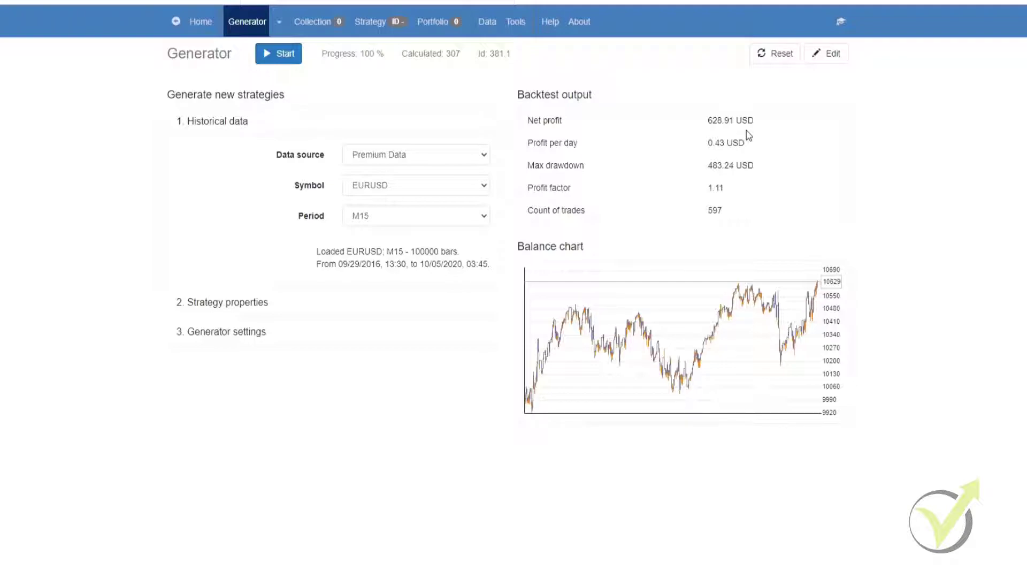
mouse_move(367, 52)
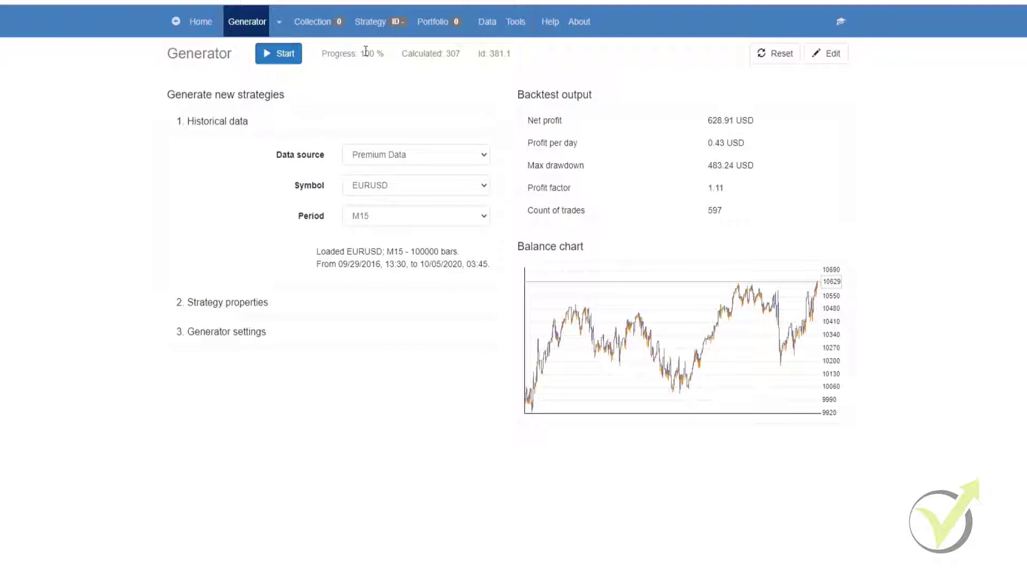
mouse_move(583, 374)
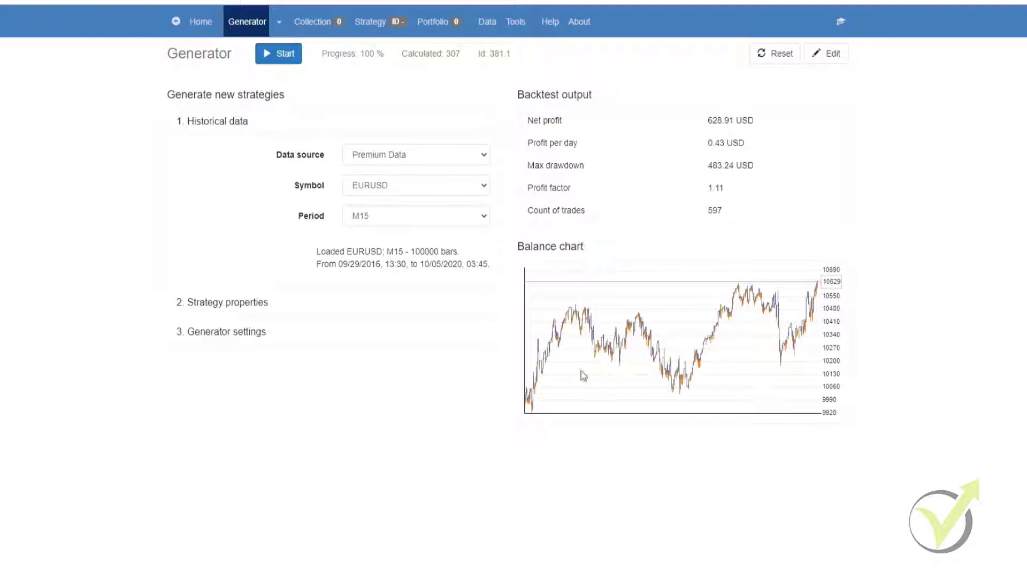
mouse_move(631, 394)
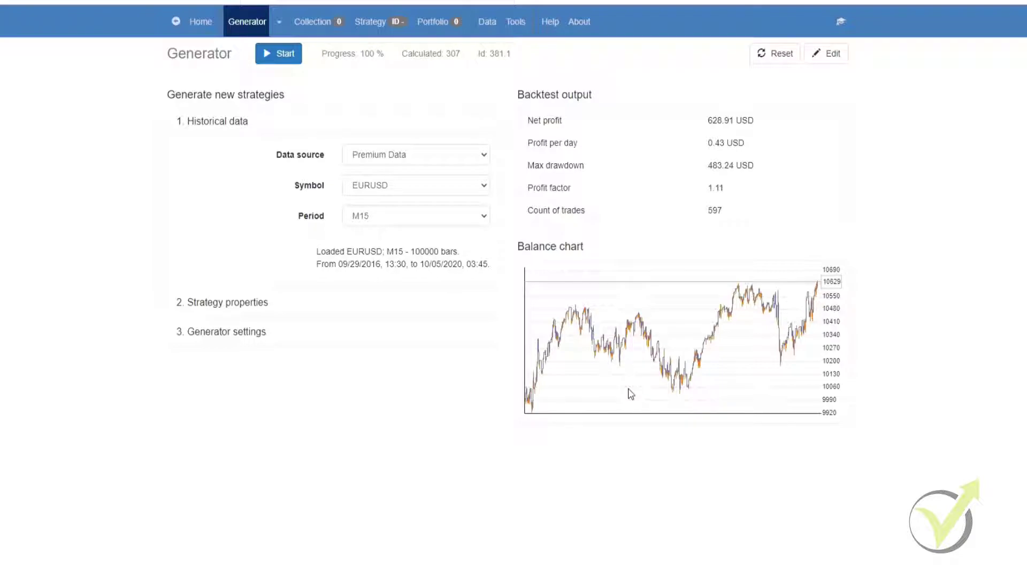
mouse_move(594, 413)
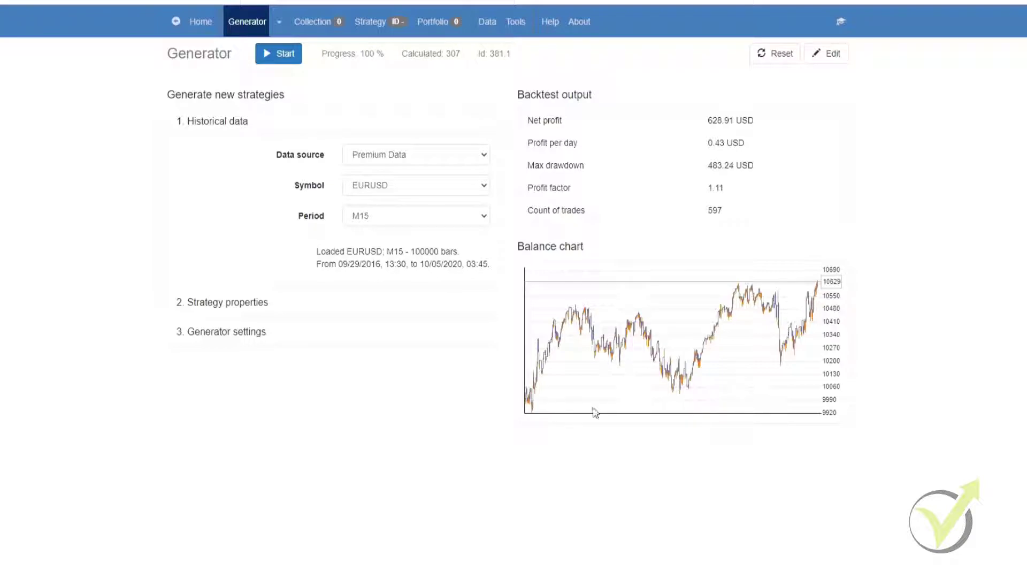
mouse_move(739, 220)
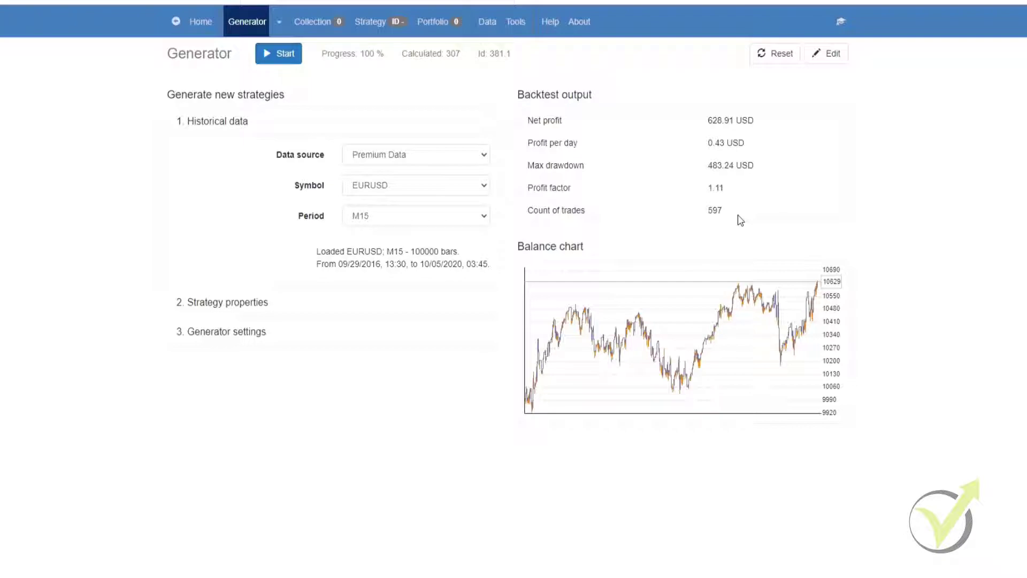
mouse_move(345, 38)
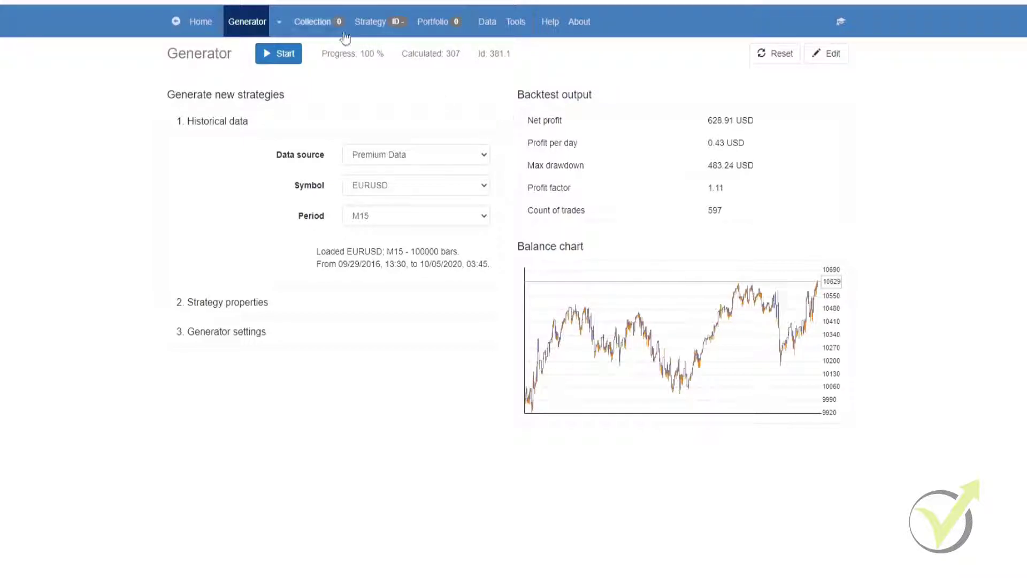
mouse_move(313, 161)
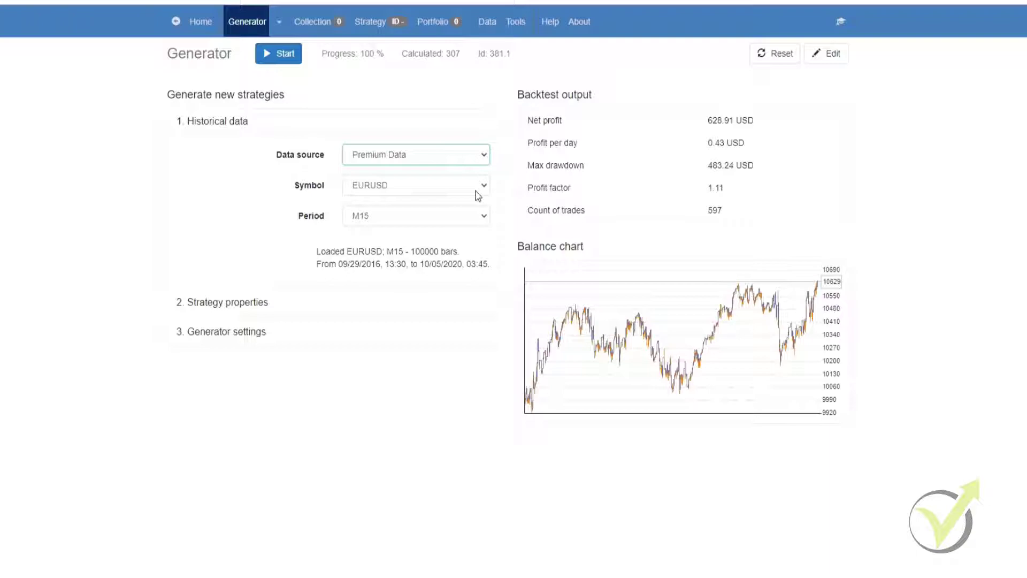
mouse_move(471, 234)
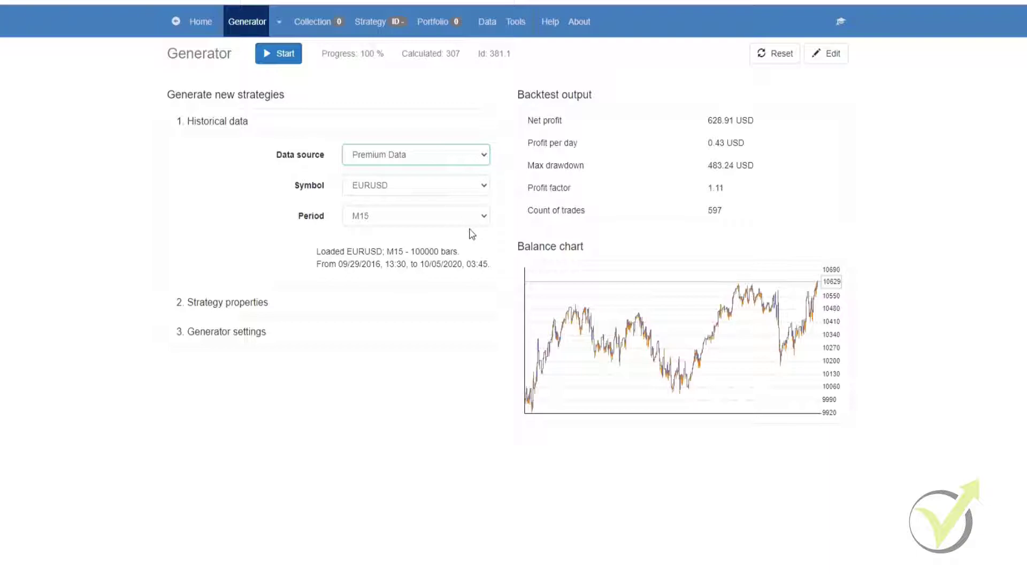
- Start, pause and restart the generator so it keeps collecting strategies, reaching 14 with 446.70 USD profit
click(278, 53)
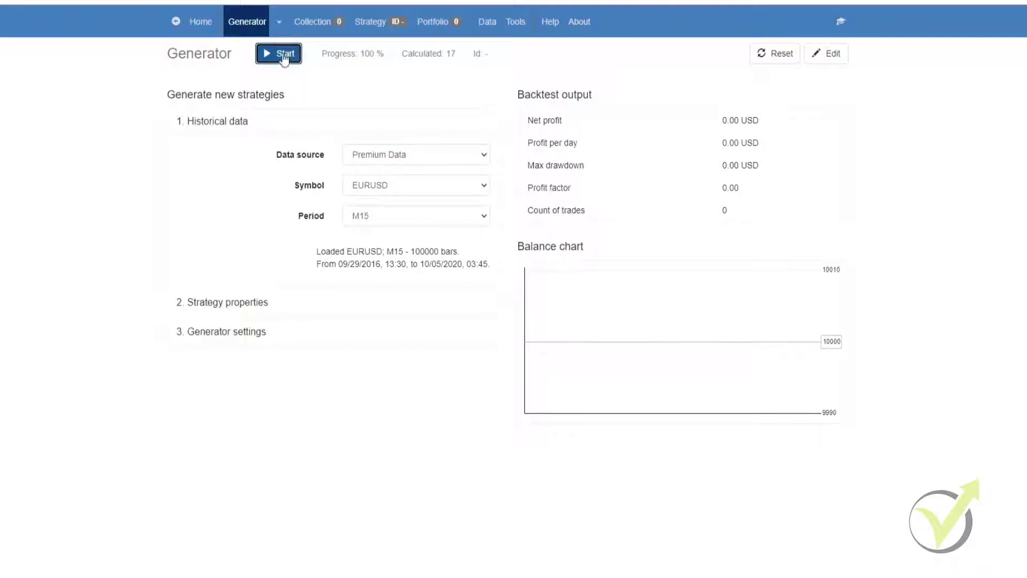
click(278, 53)
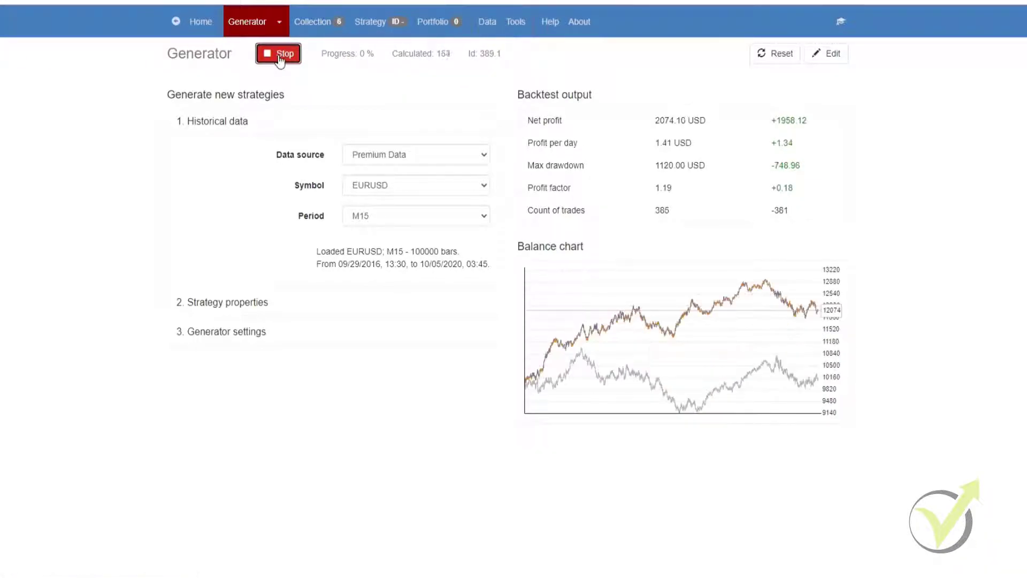
click(277, 53)
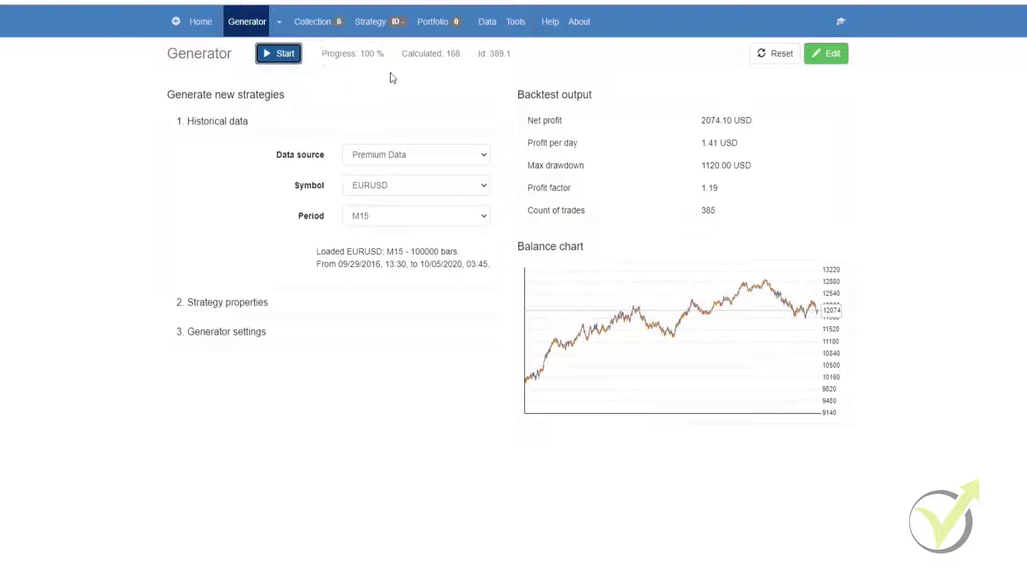
mouse_move(321, 55)
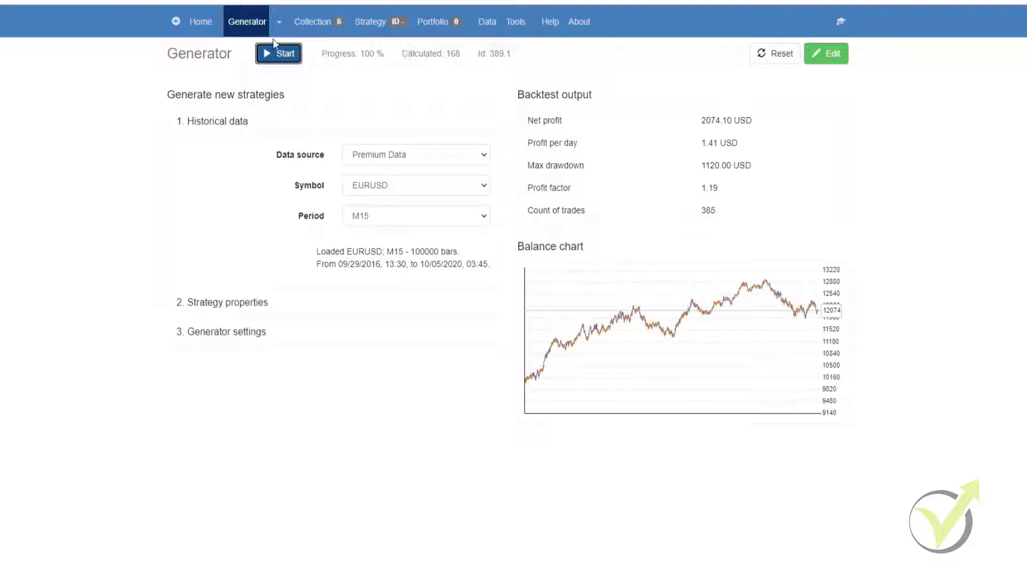
click(278, 53)
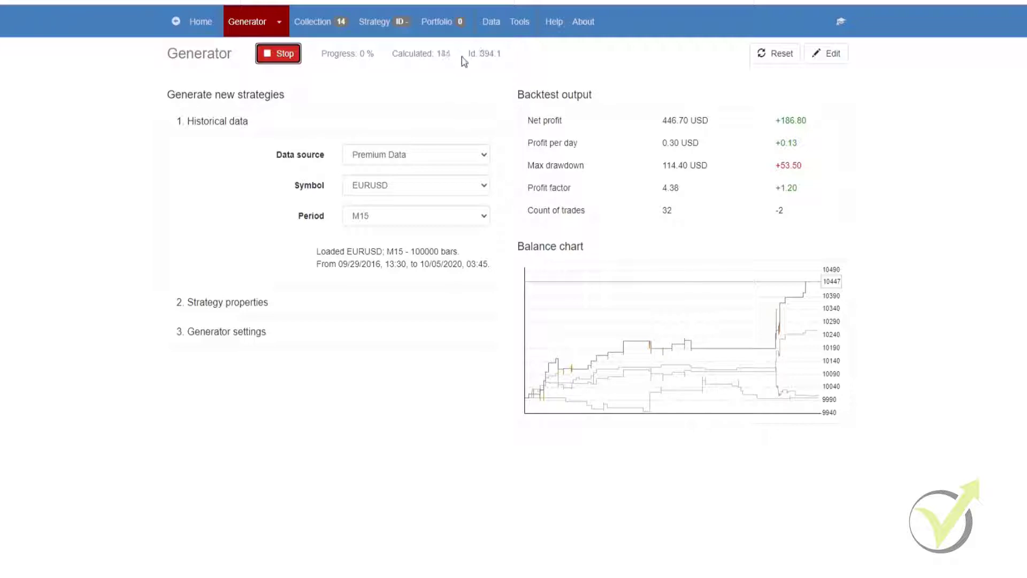
mouse_move(308, 78)
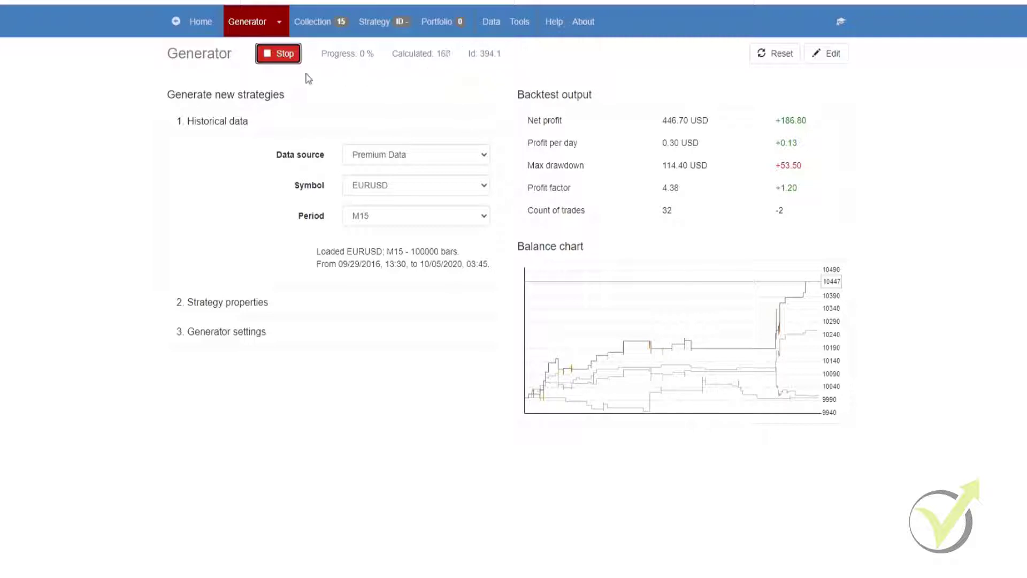
- Stop generation at 198 calculations and reset the generator results and counters
click(277, 53)
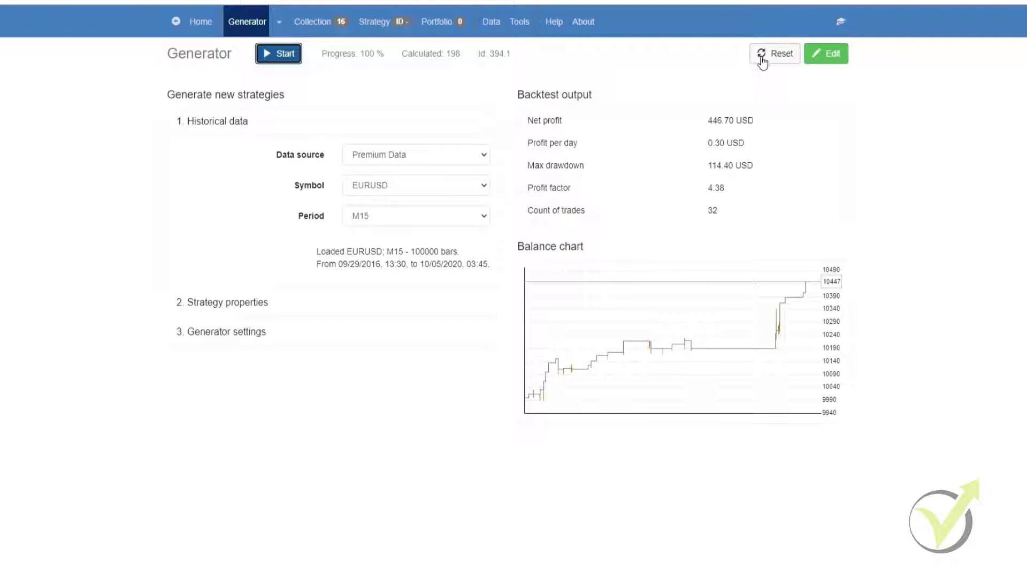
click(774, 53)
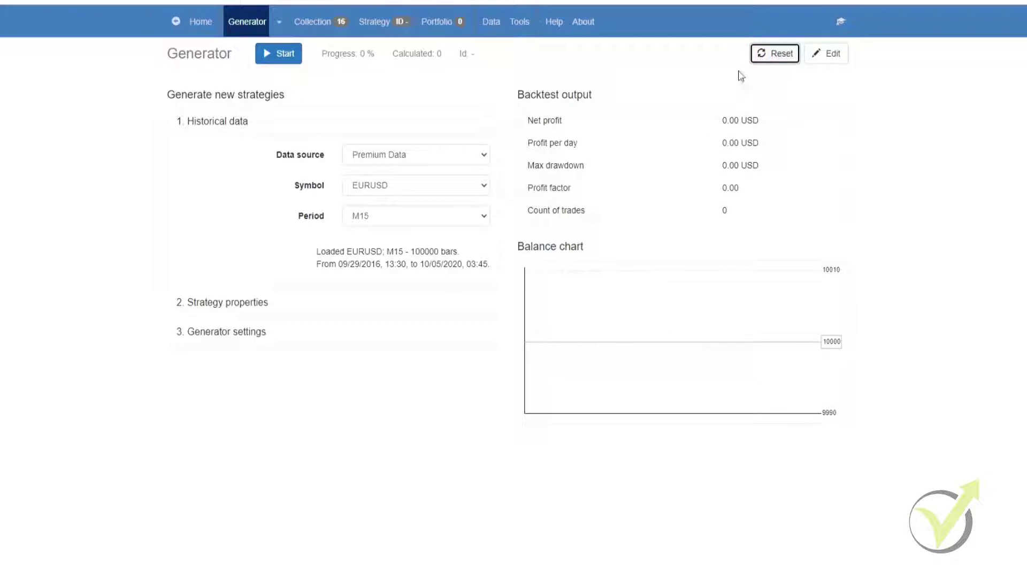
mouse_move(354, 68)
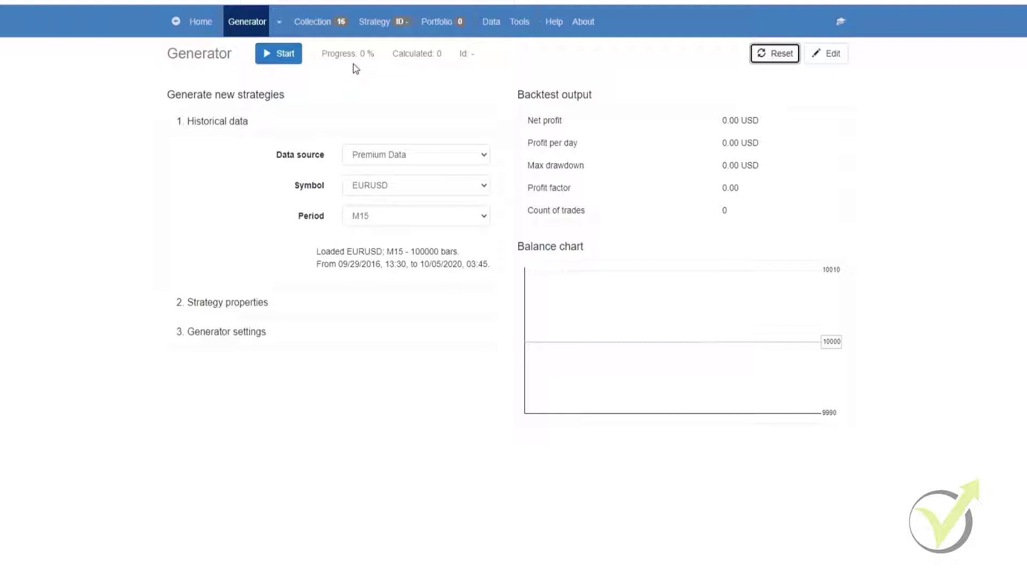
mouse_move(444, 62)
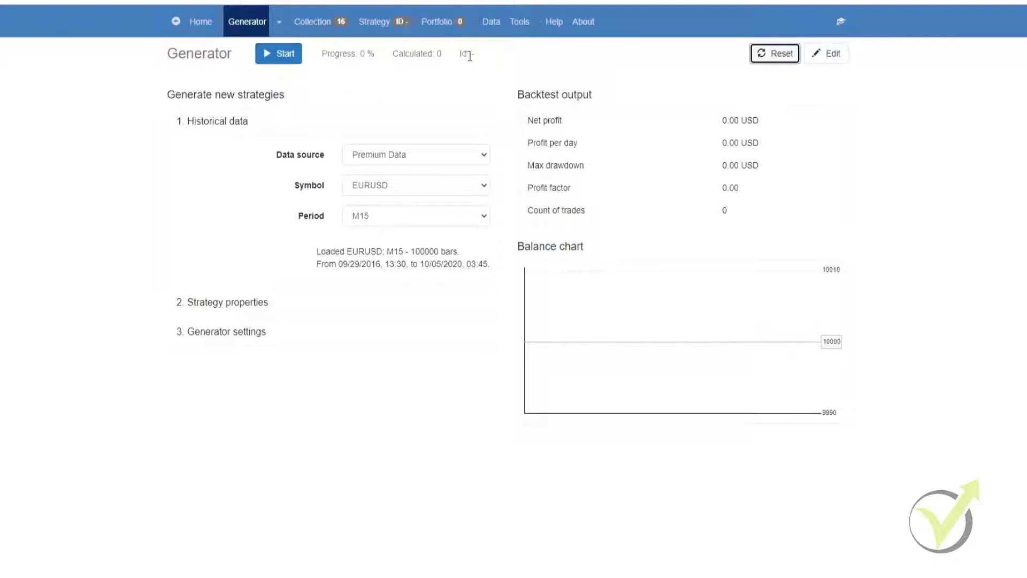
mouse_move(297, 9)
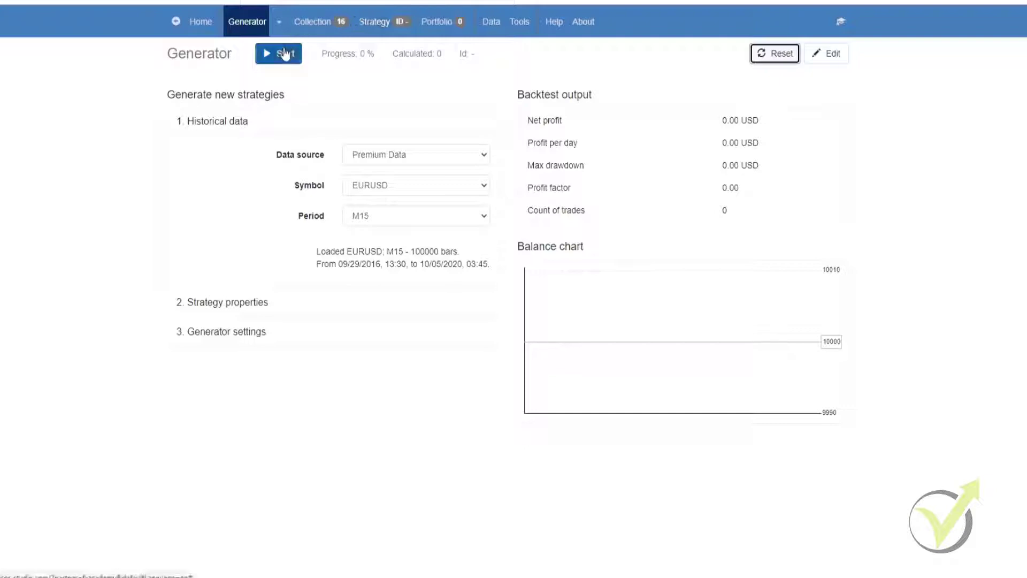
- Start a new generation run from the reset generator state
click(278, 53)
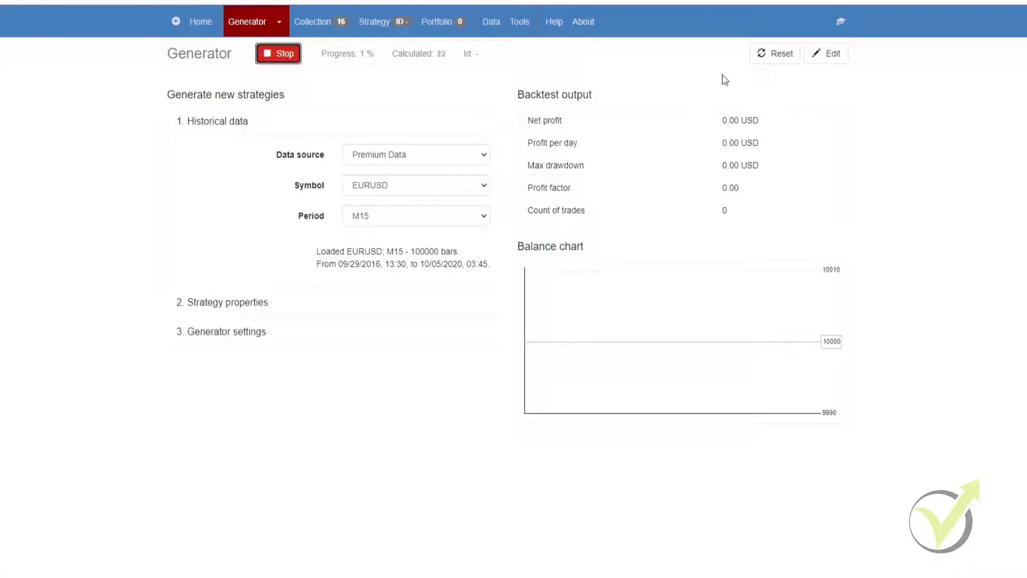
mouse_move(812, 92)
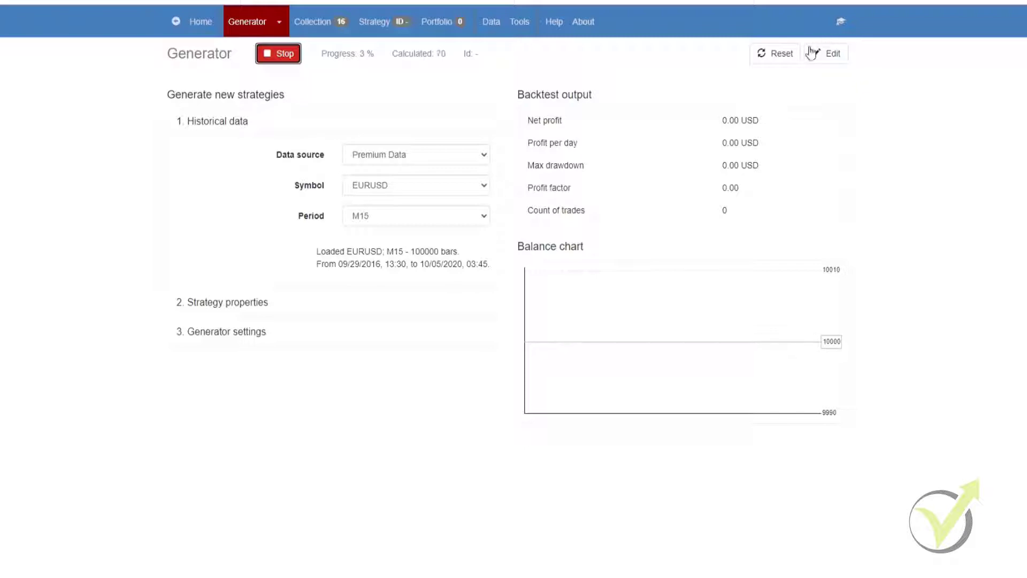
mouse_move(868, 93)
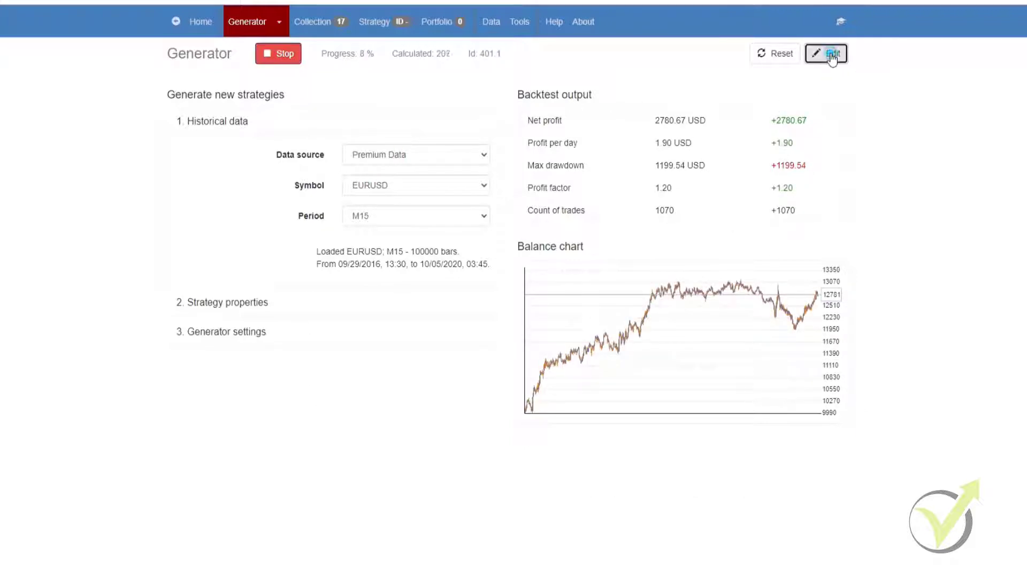
- Open the current strategy in the Editor, then return to the Generator's historical data settings
click(833, 52)
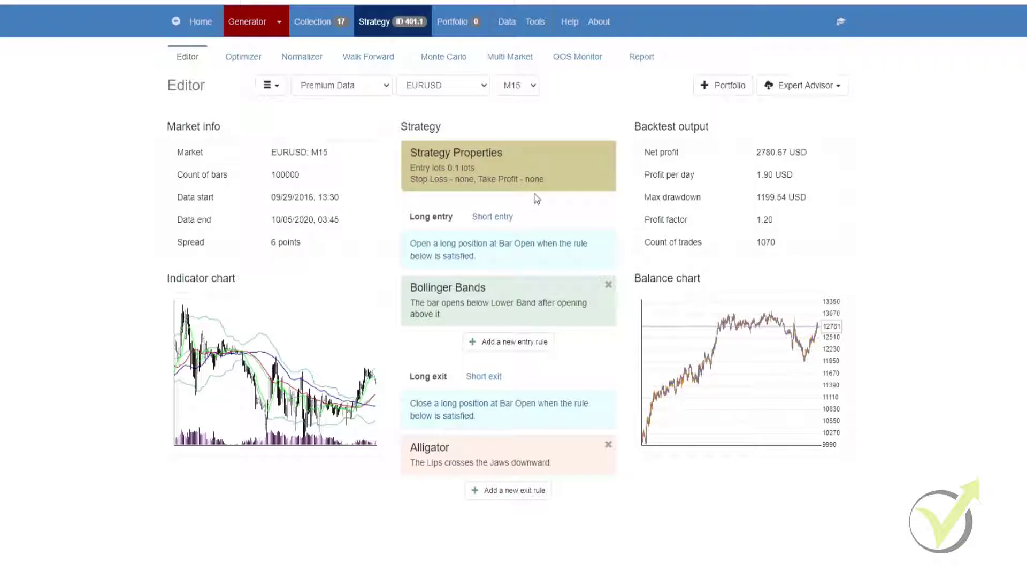
click(247, 22)
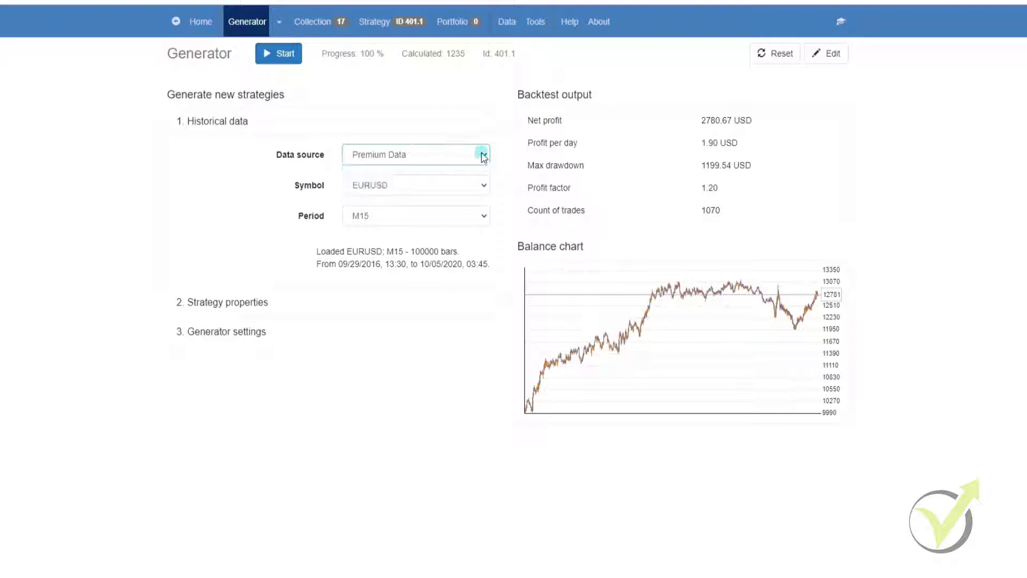
click(483, 184)
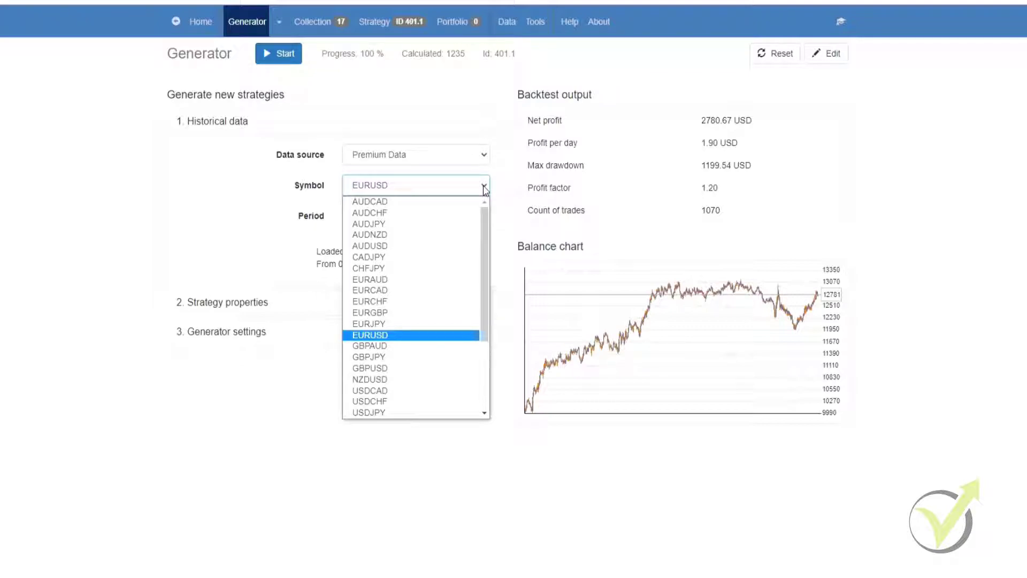
click(485, 216)
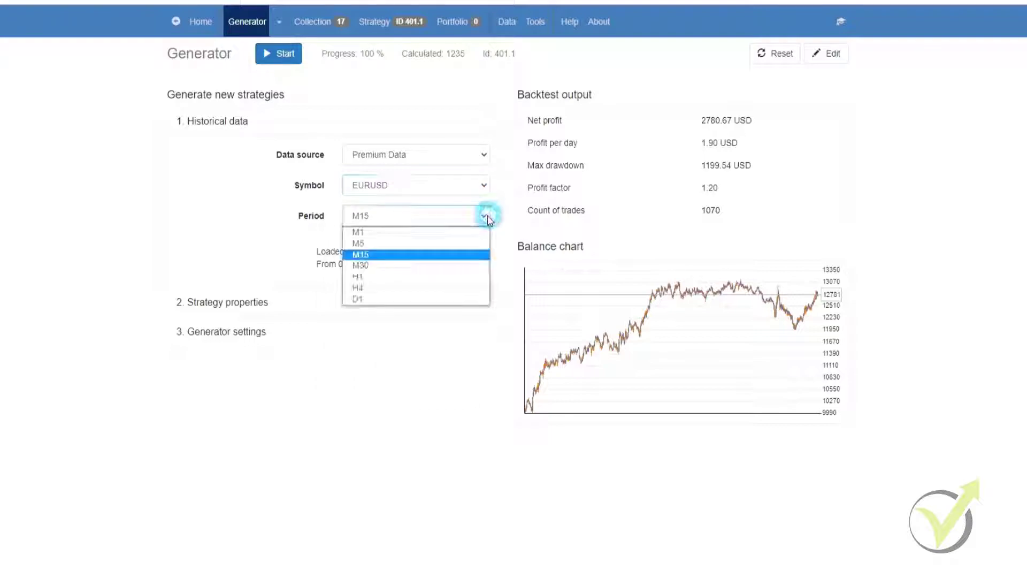
click(360, 254)
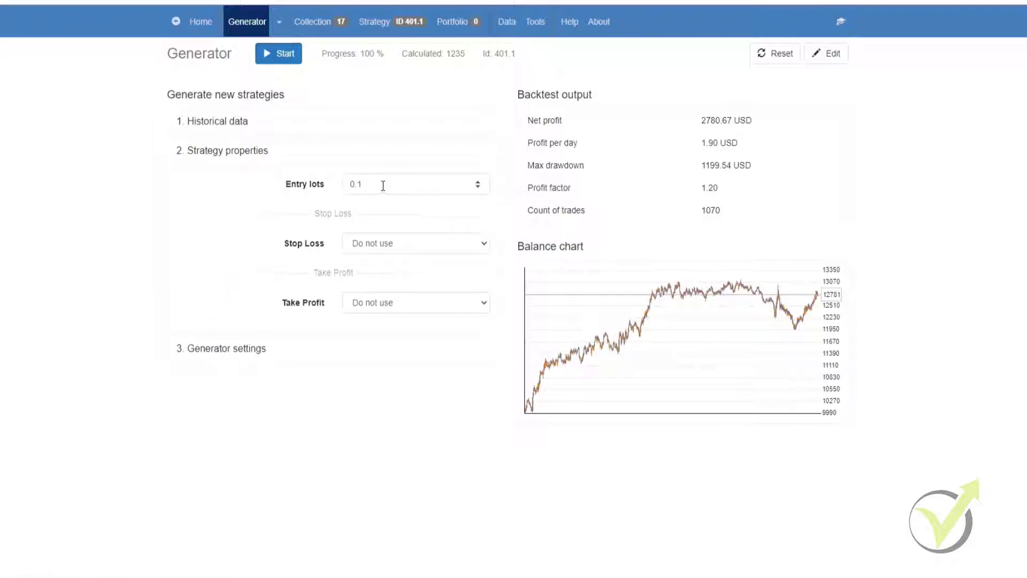
mouse_move(373, 234)
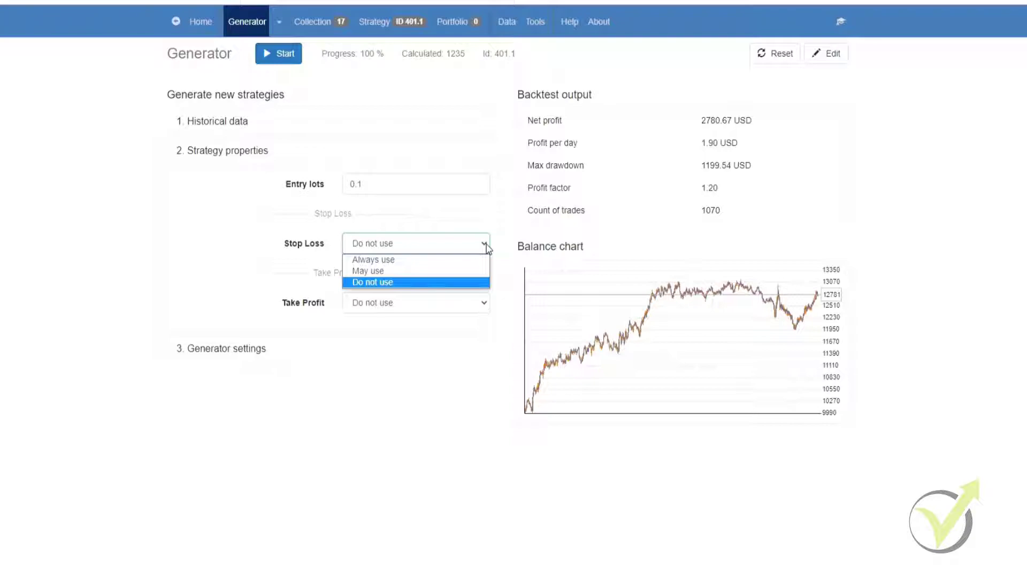
- Review the Stop Loss and Take Profit options, leaving both at 'Do not use' with 0.1 lots
click(371, 282)
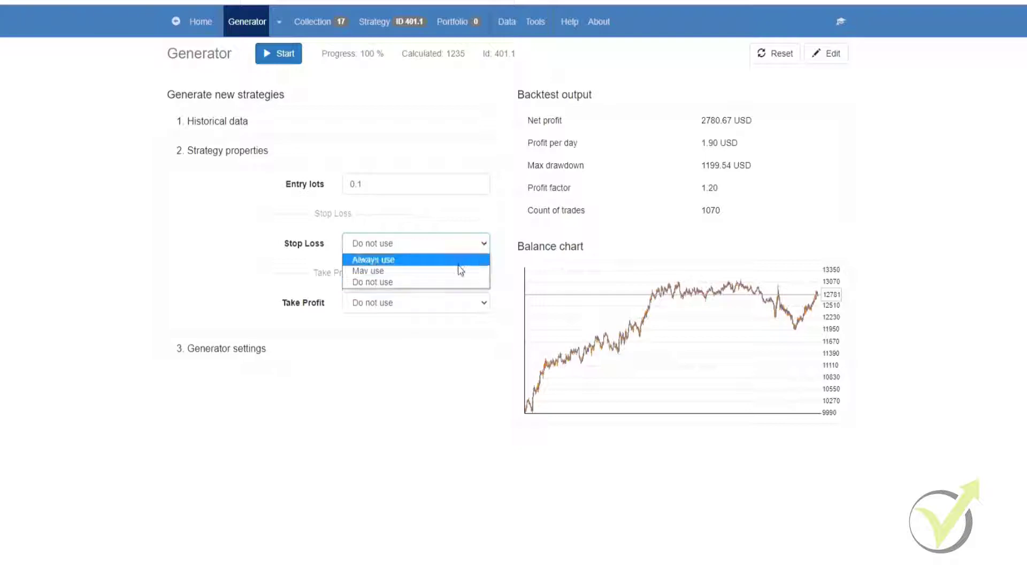
mouse_move(457, 271)
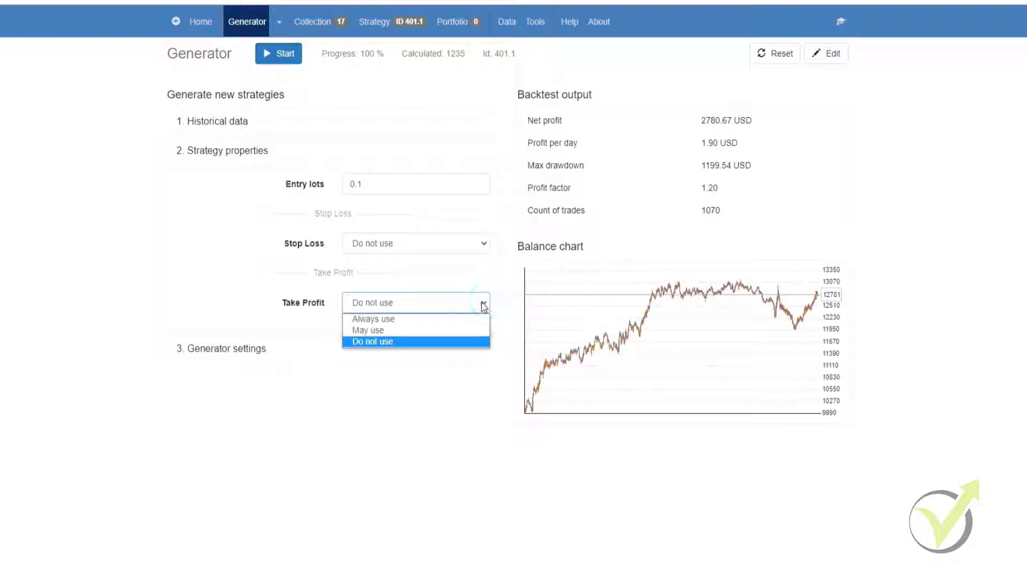
click(372, 341)
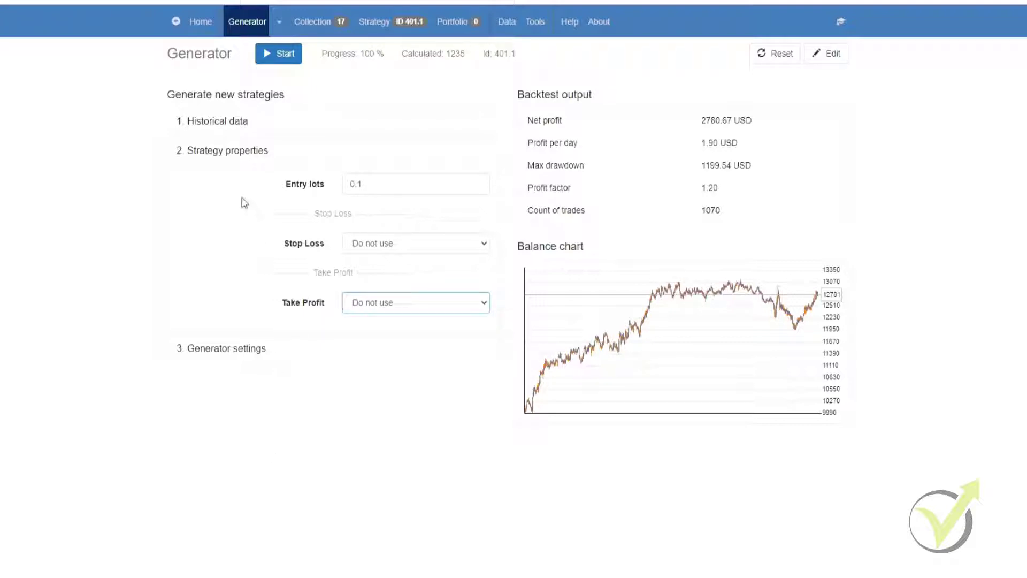
- Set Out of Sample to 20 % OOS, keeping Net balance as the search target
click(225, 348)
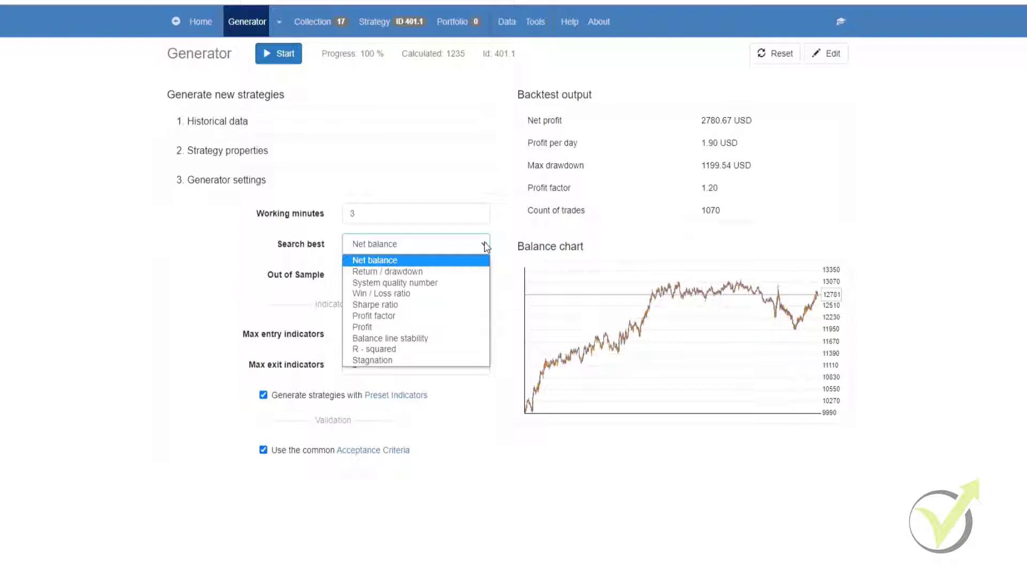
click(374, 259)
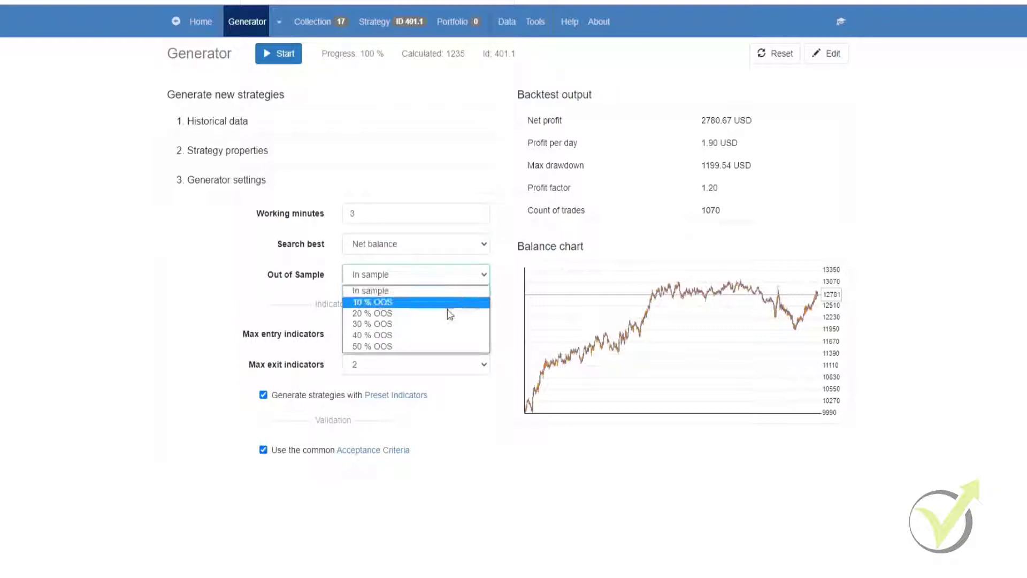
click(369, 289)
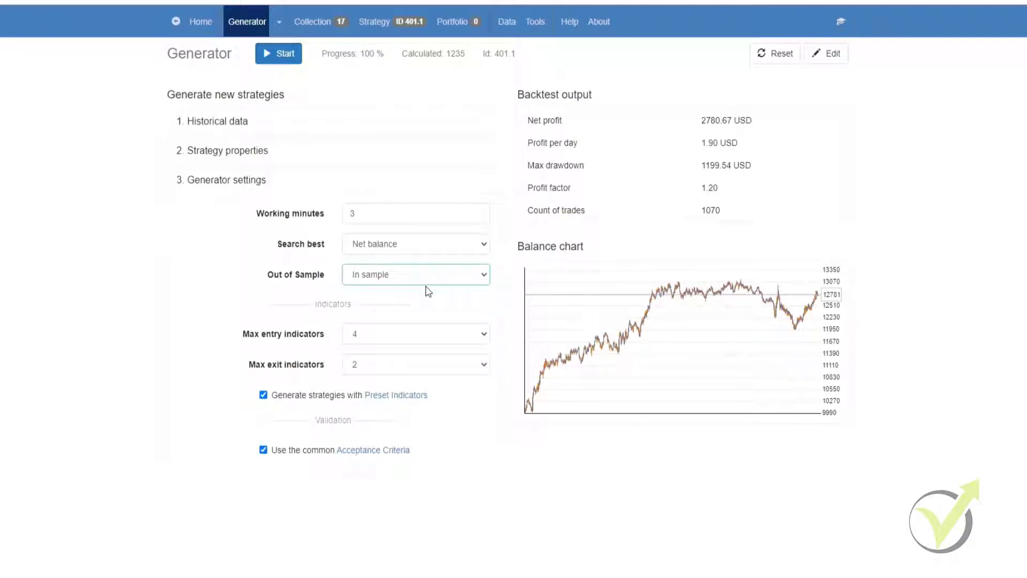
mouse_move(486, 282)
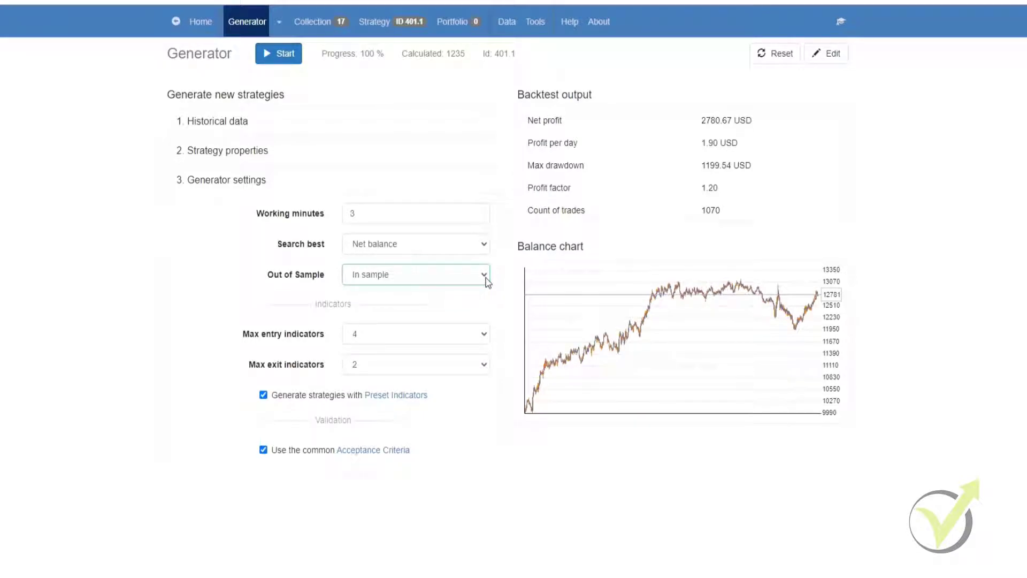
mouse_move(775, 239)
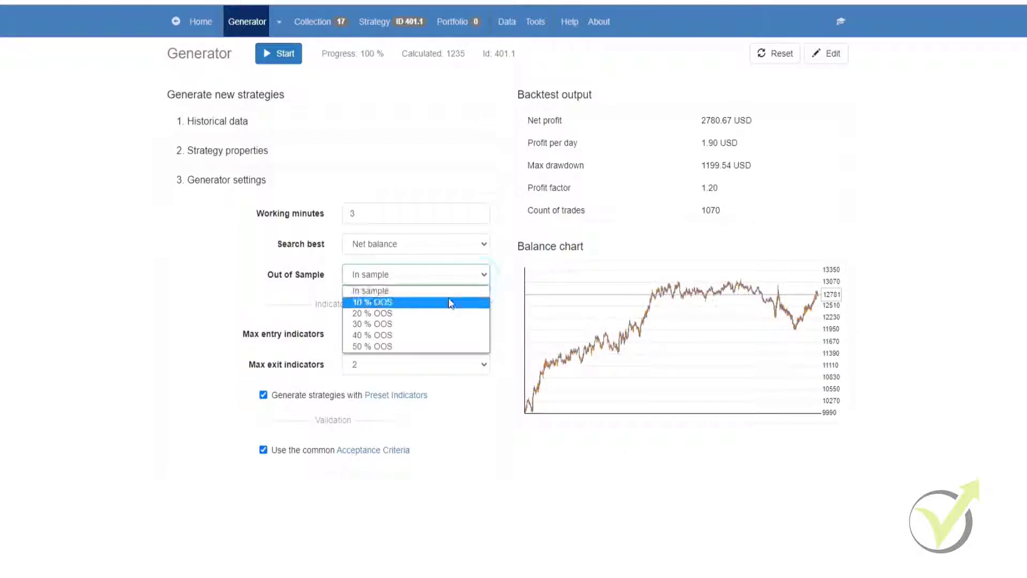
click(372, 312)
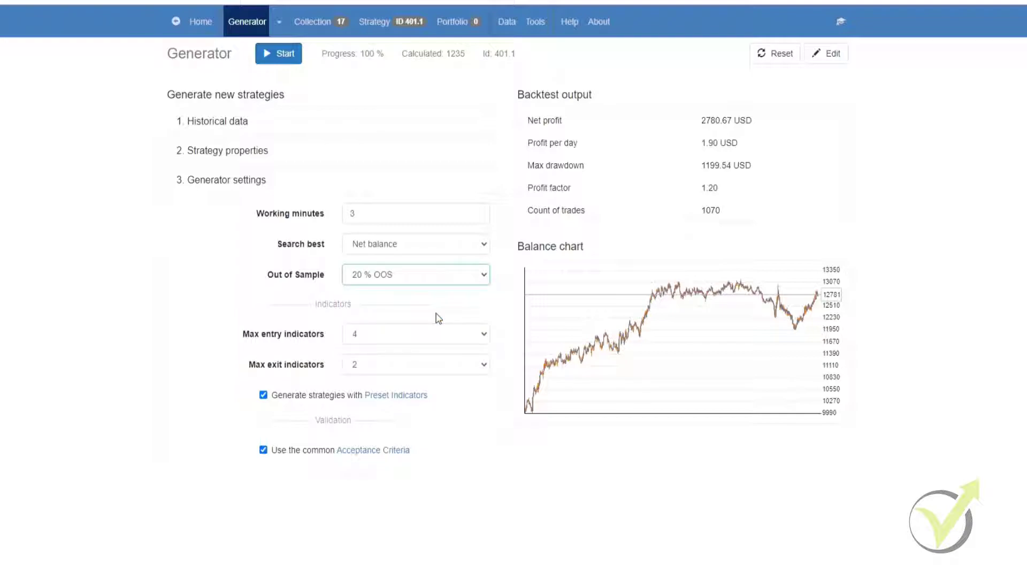
mouse_move(721, 263)
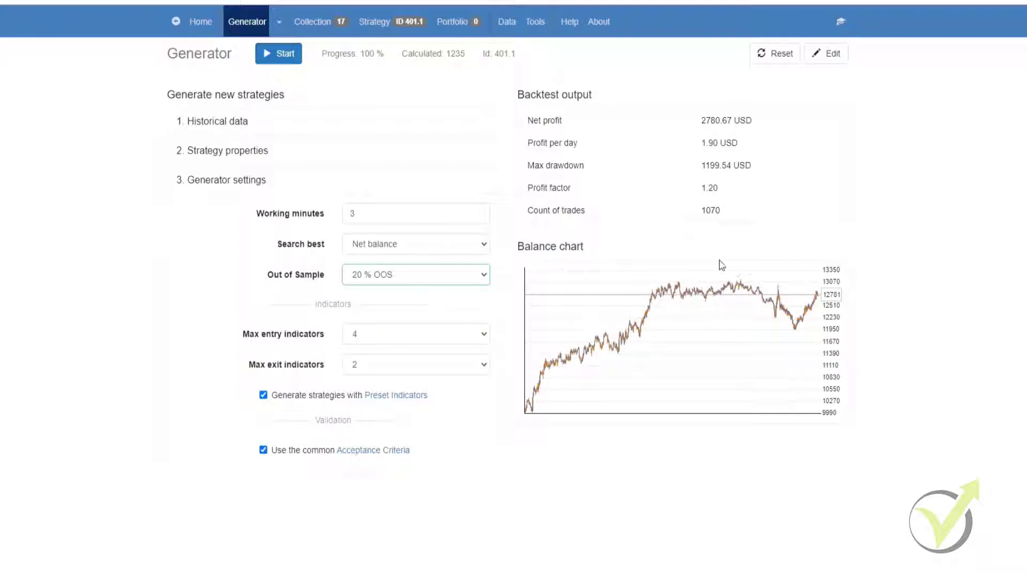
mouse_move(725, 412)
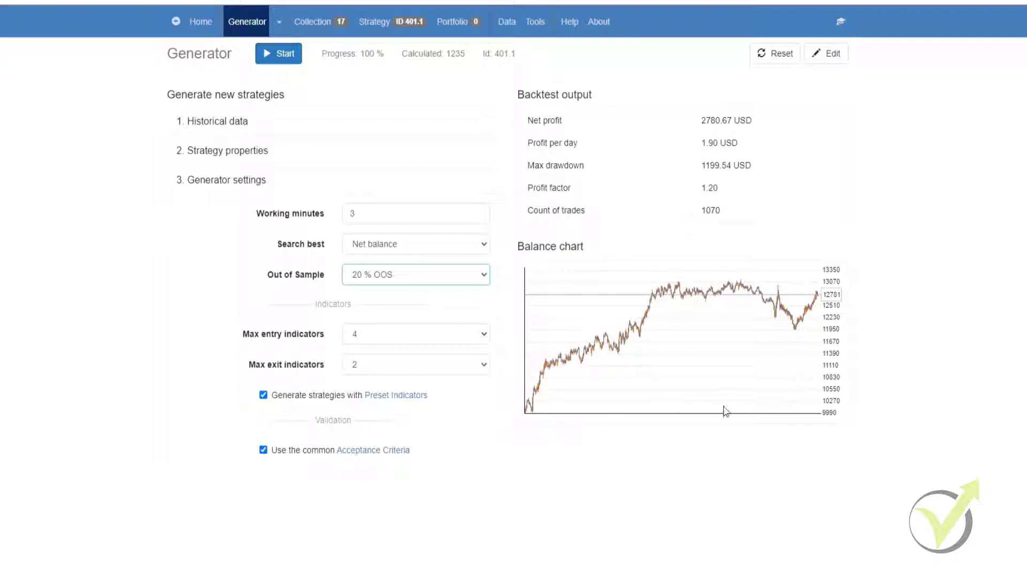
mouse_move(549, 424)
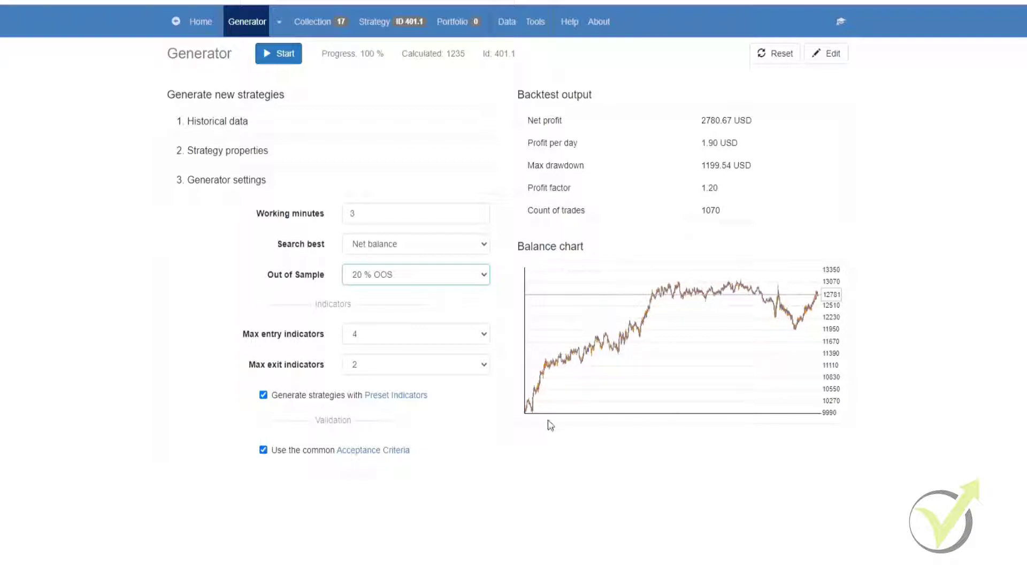
mouse_move(579, 431)
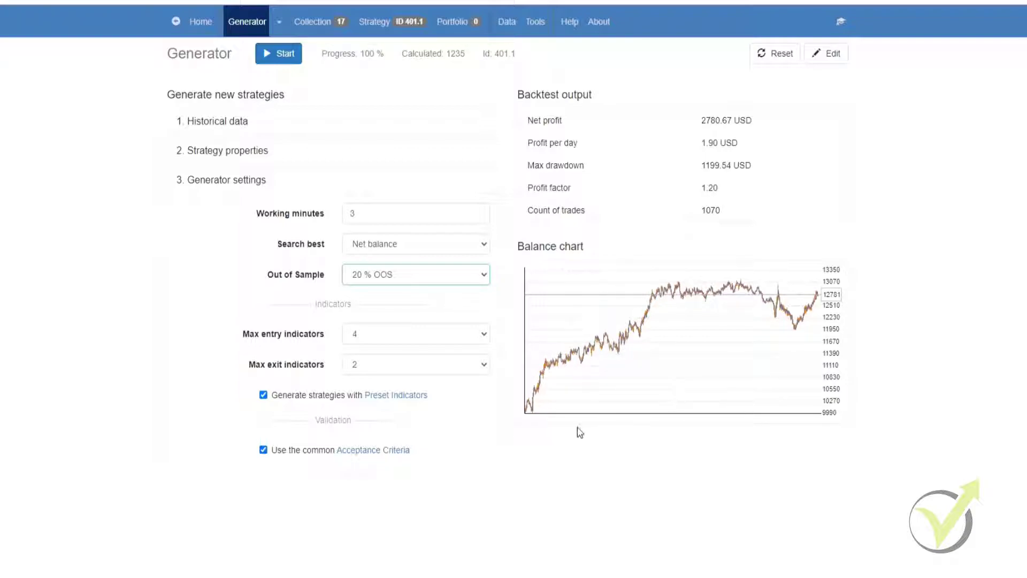
mouse_move(852, 401)
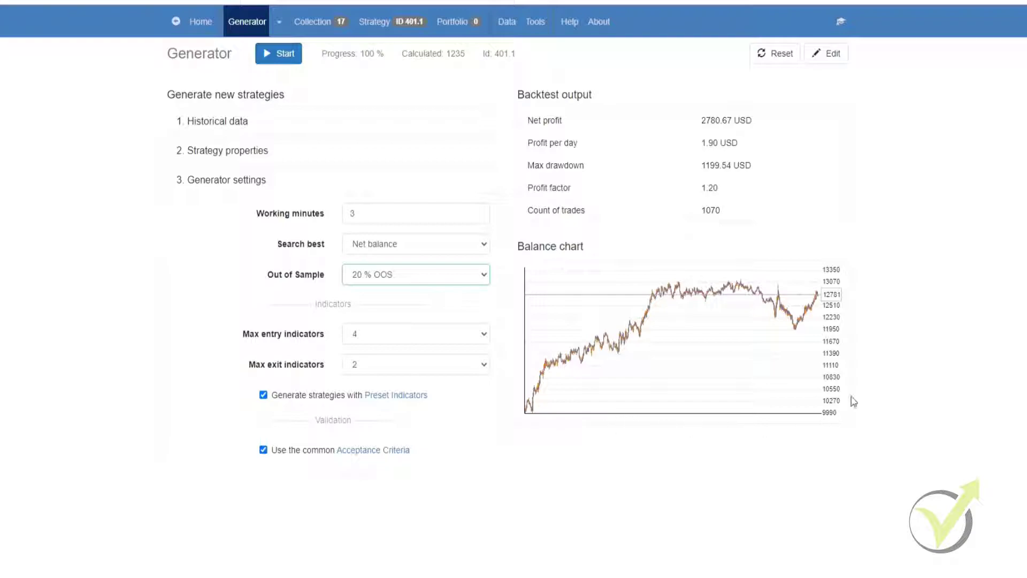
mouse_move(832, 405)
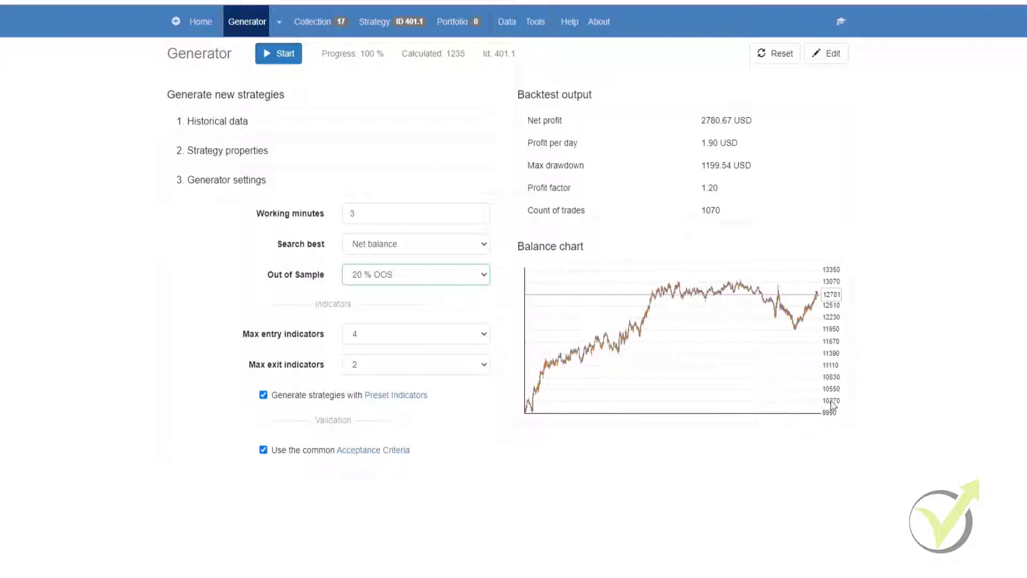
mouse_move(819, 404)
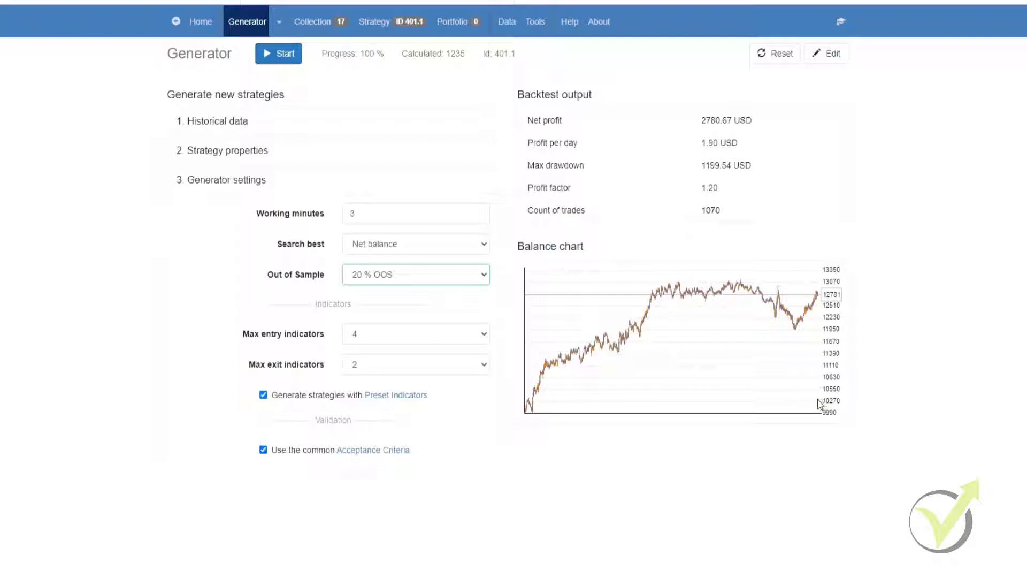
mouse_move(475, 348)
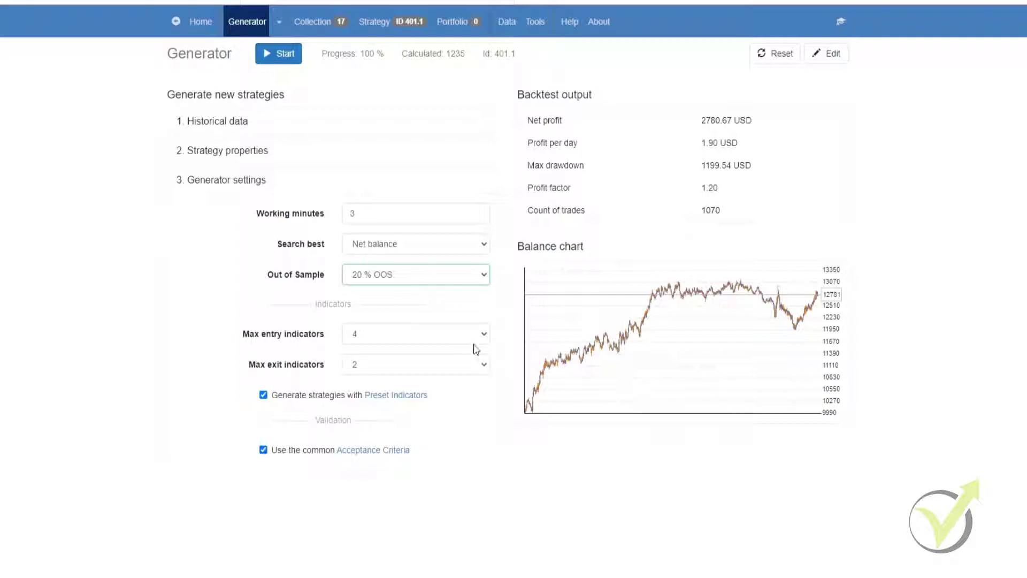
mouse_move(482, 344)
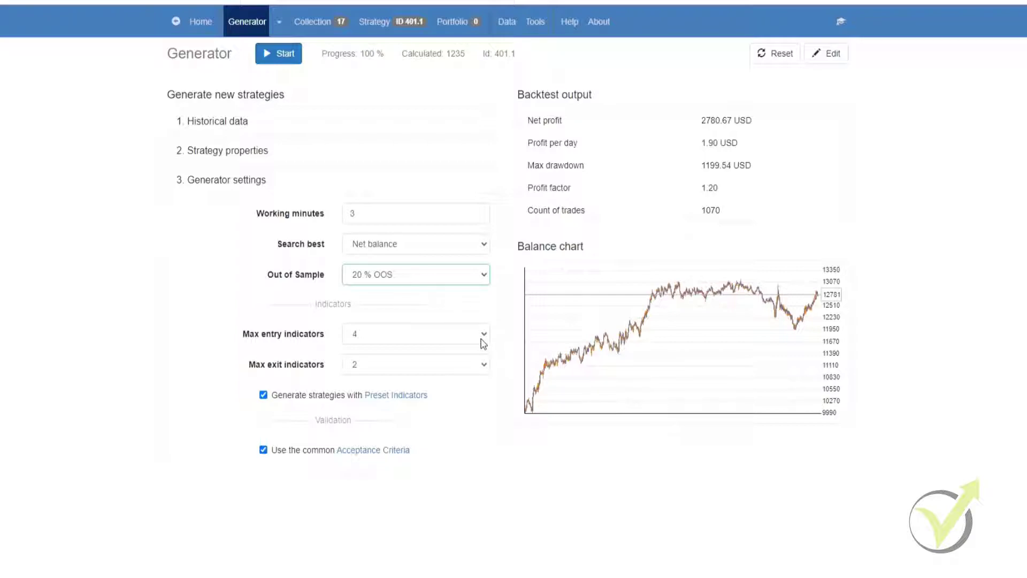
mouse_move(483, 365)
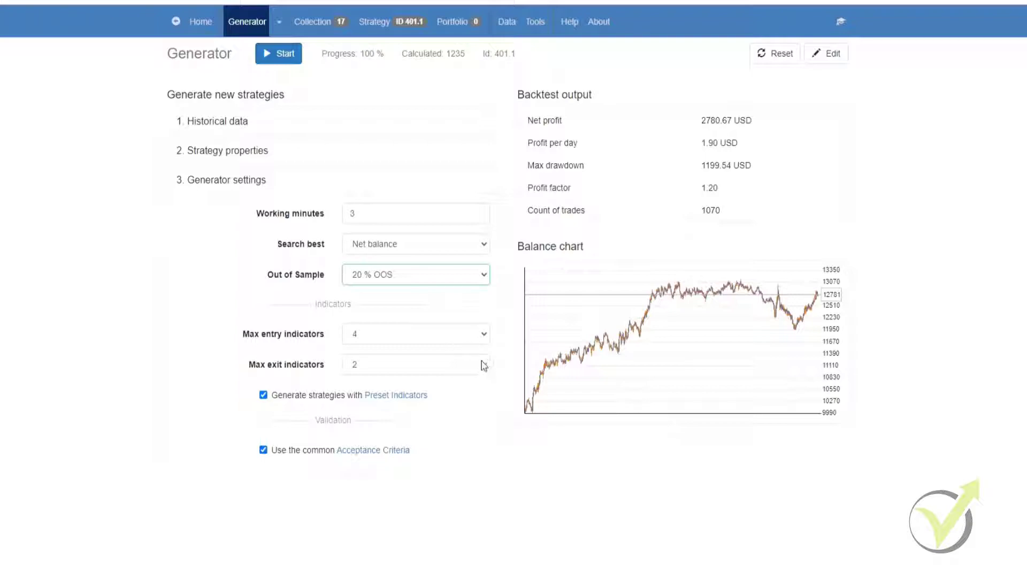
mouse_move(482, 338)
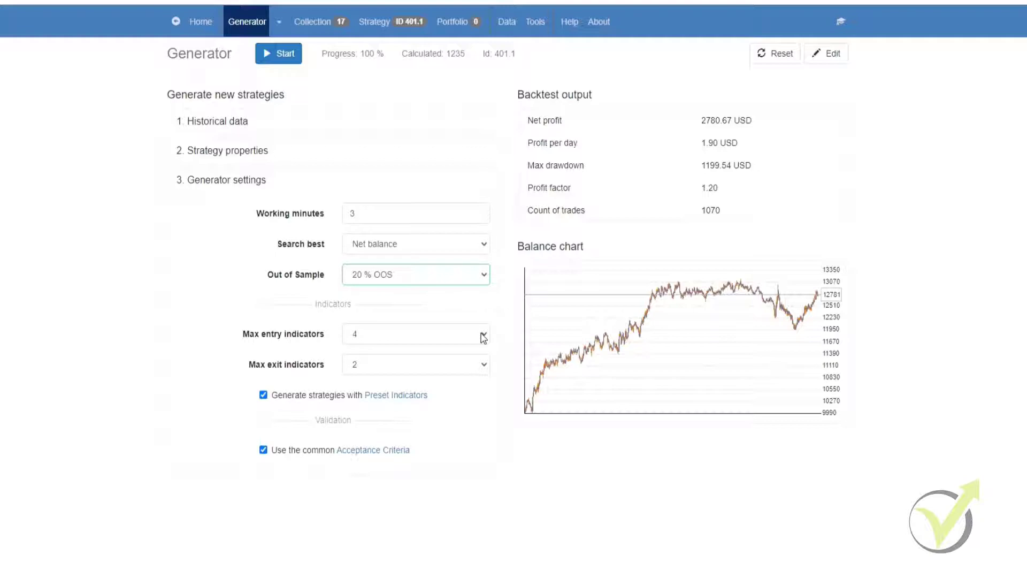
mouse_move(482, 391)
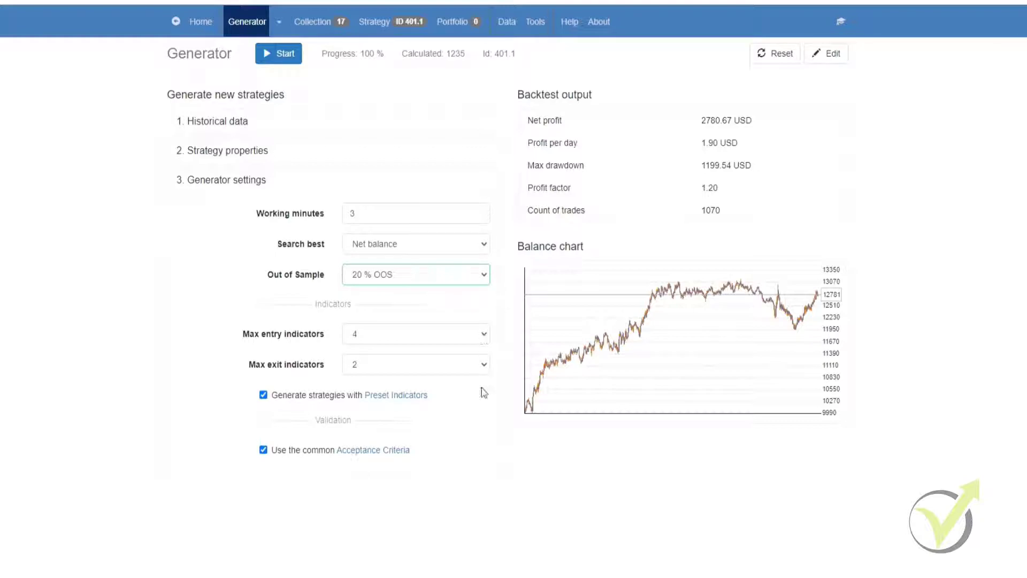
mouse_move(280, 396)
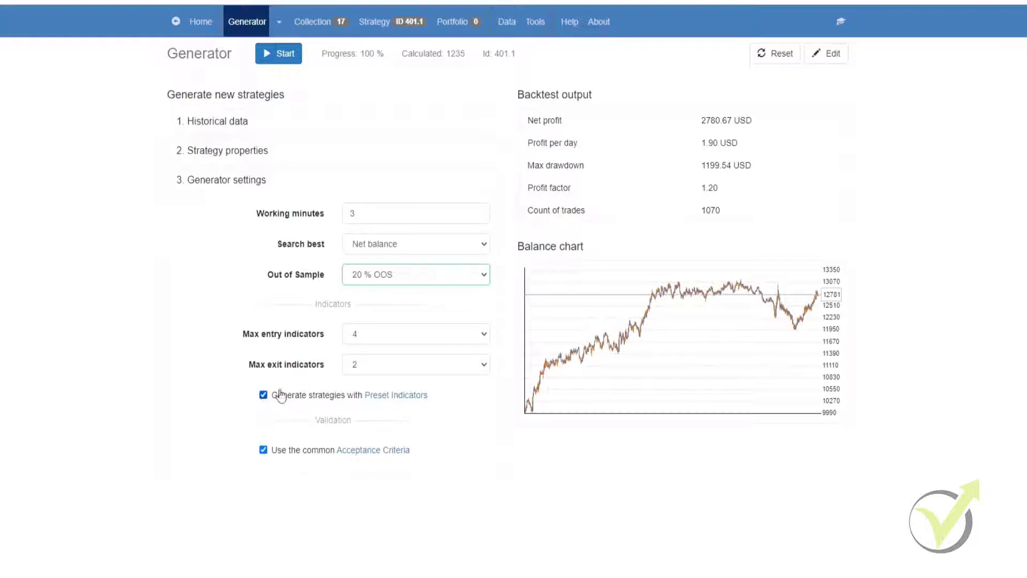
- Uncheck 'Generate strategies with Preset Indicators', keeping 4 entry and 2 exit indicators
click(263, 395)
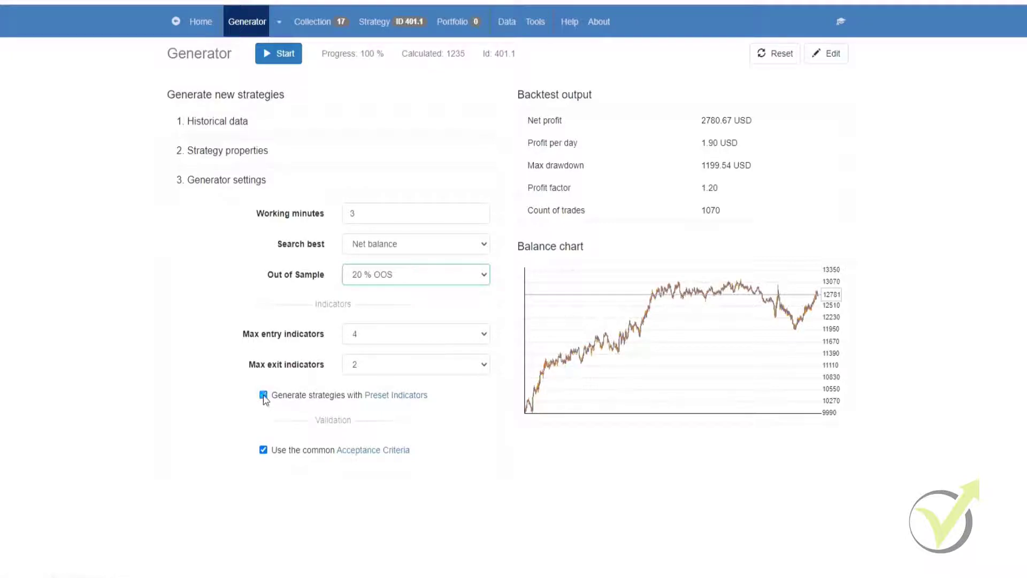
click(263, 394)
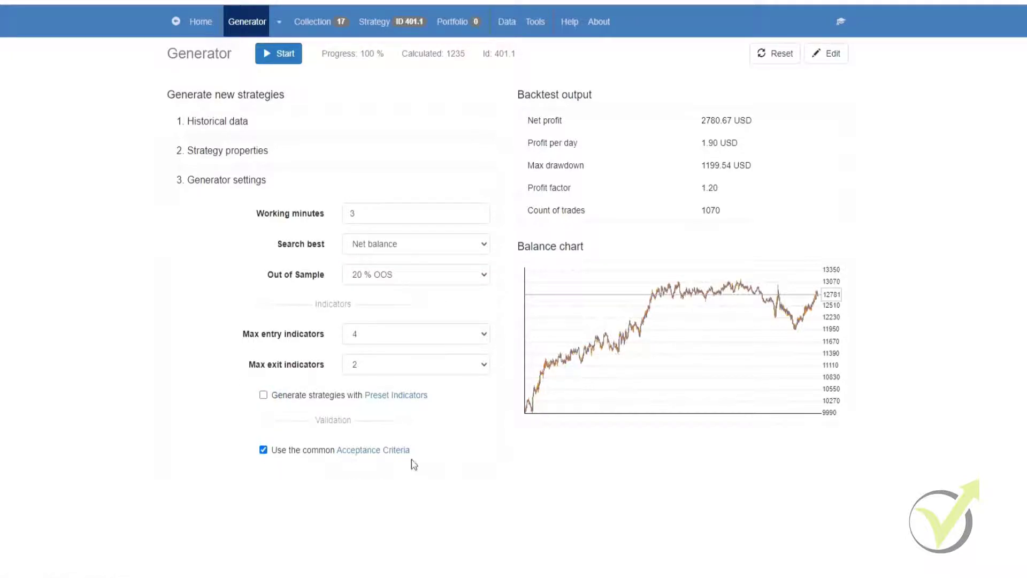
mouse_move(294, 494)
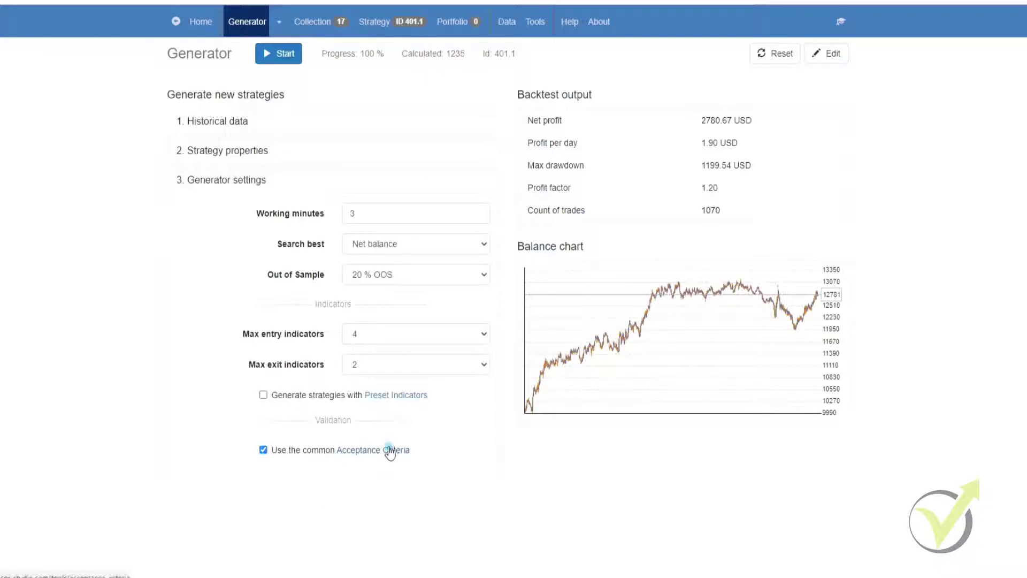
- Open Common Acceptance Criteria and browse the complete-backtest criteria list without adding any
click(396, 449)
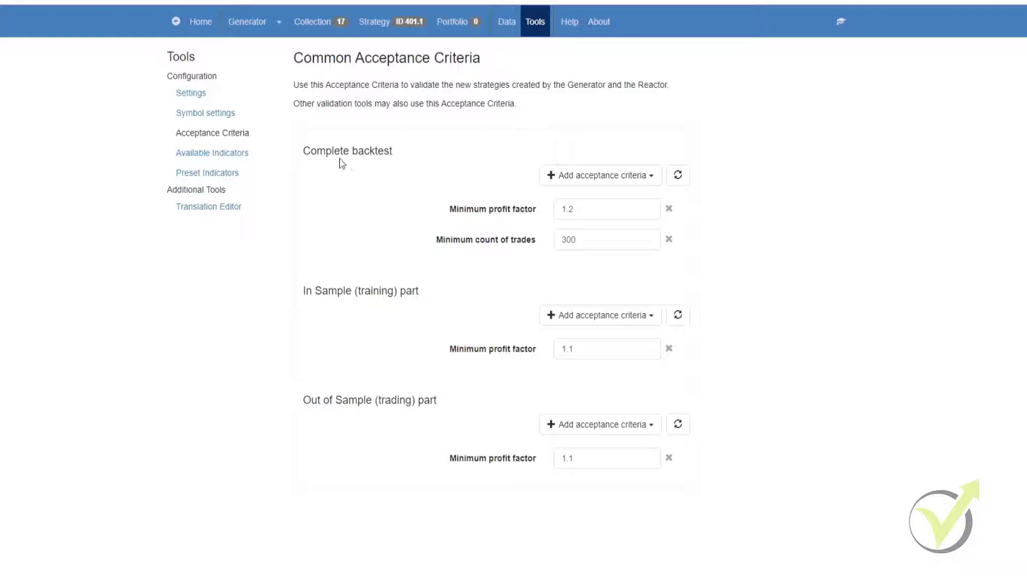
click(597, 175)
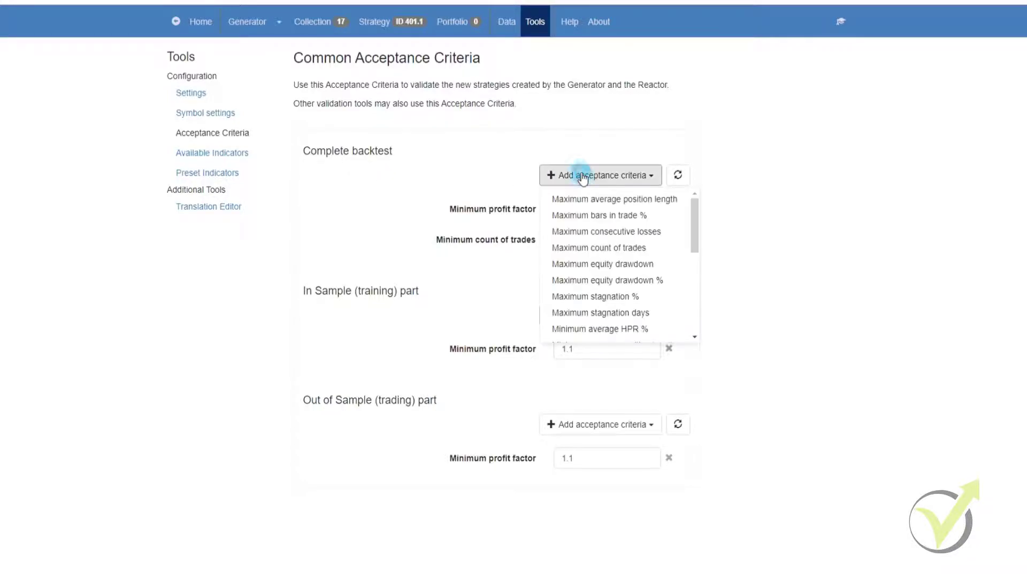
click(599, 175)
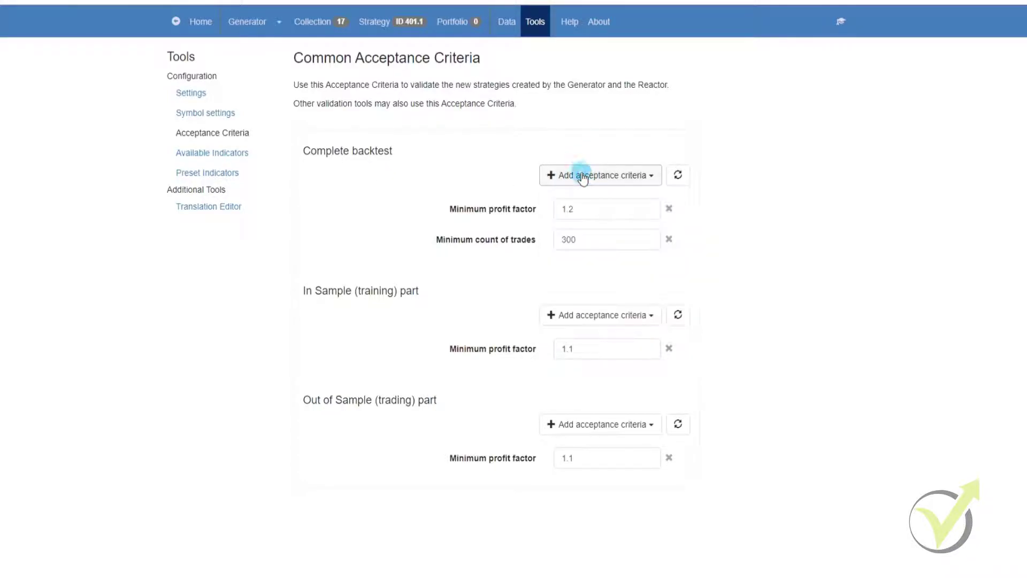
mouse_move(331, 303)
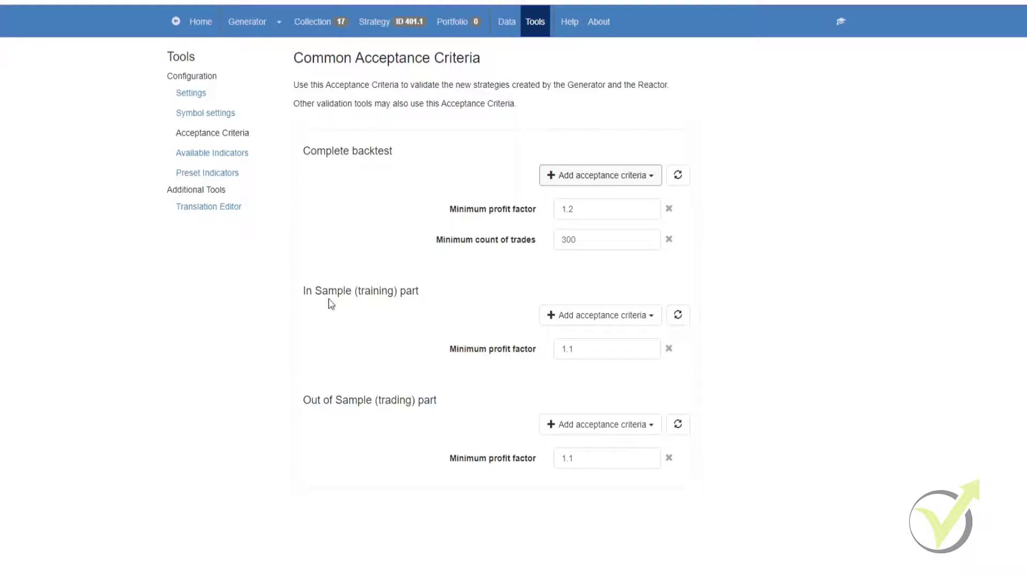
mouse_move(449, 446)
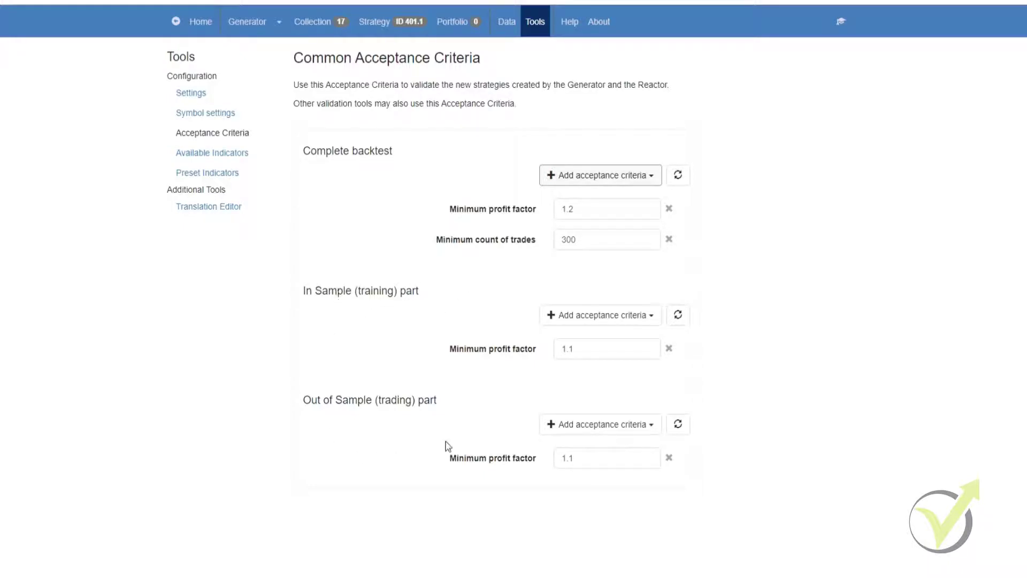
mouse_move(469, 430)
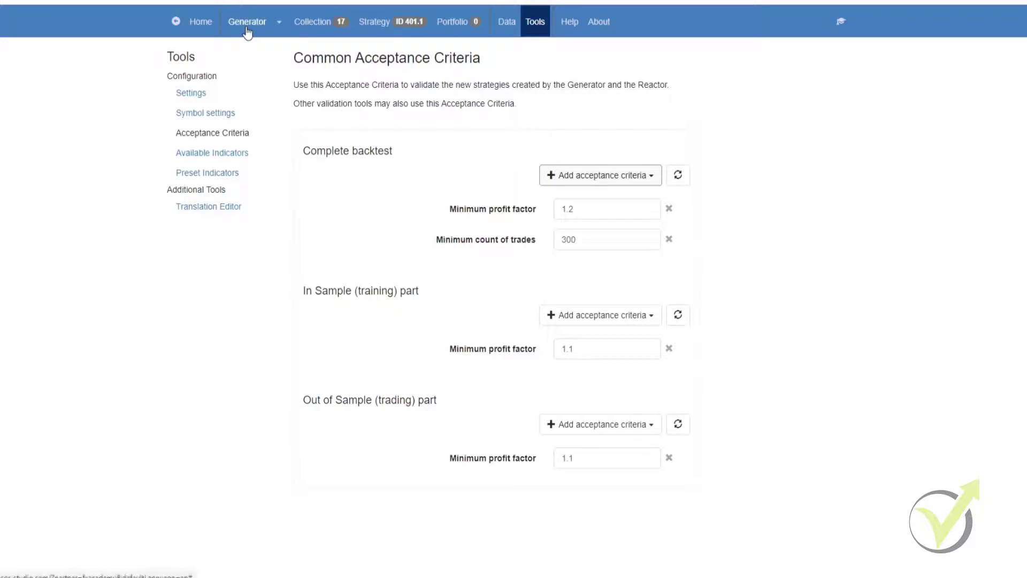
- Return to the Generator to view the 2780.67 USD backtest output and balance chart
click(247, 21)
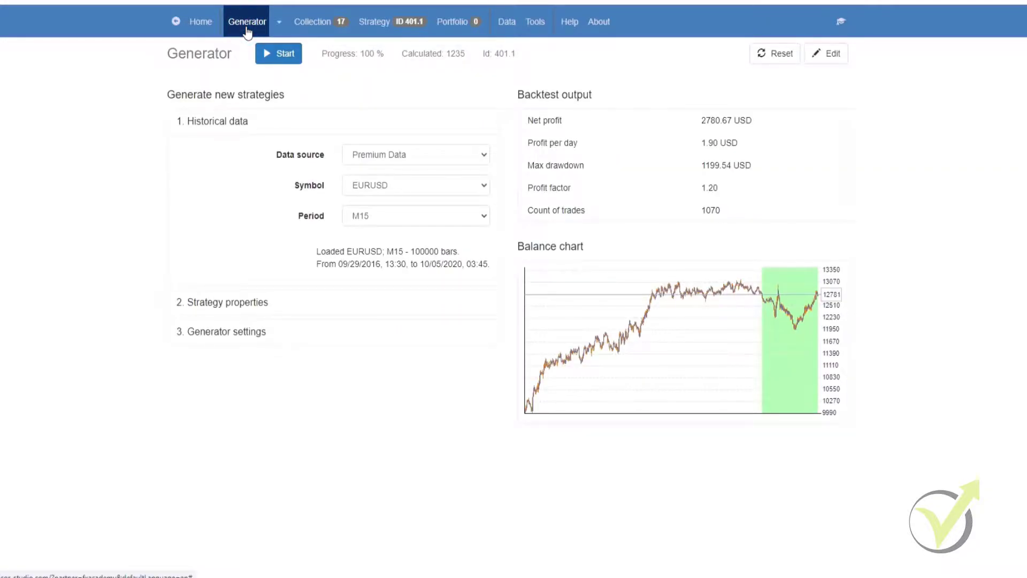
mouse_move(528, 80)
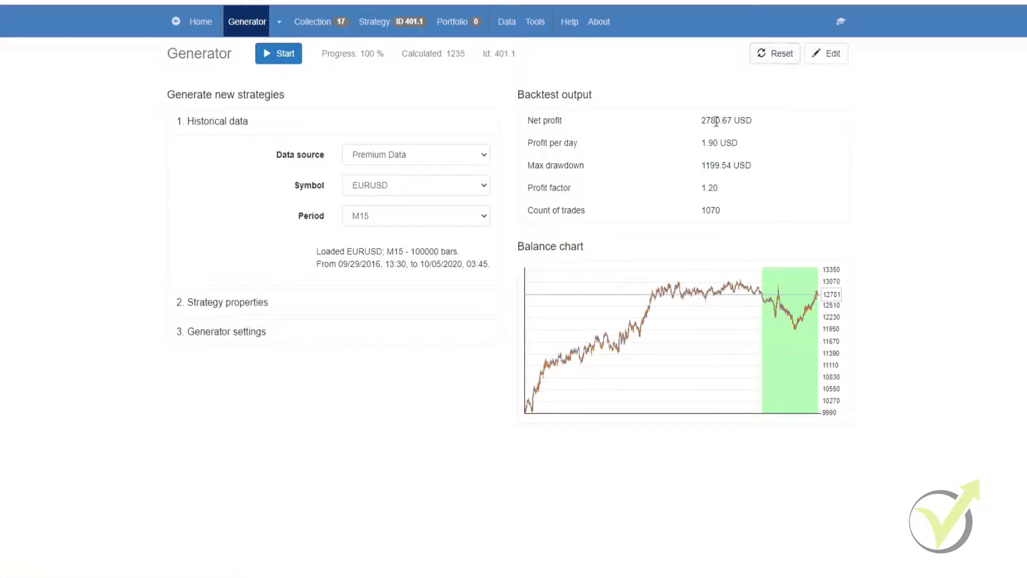
mouse_move(822, 178)
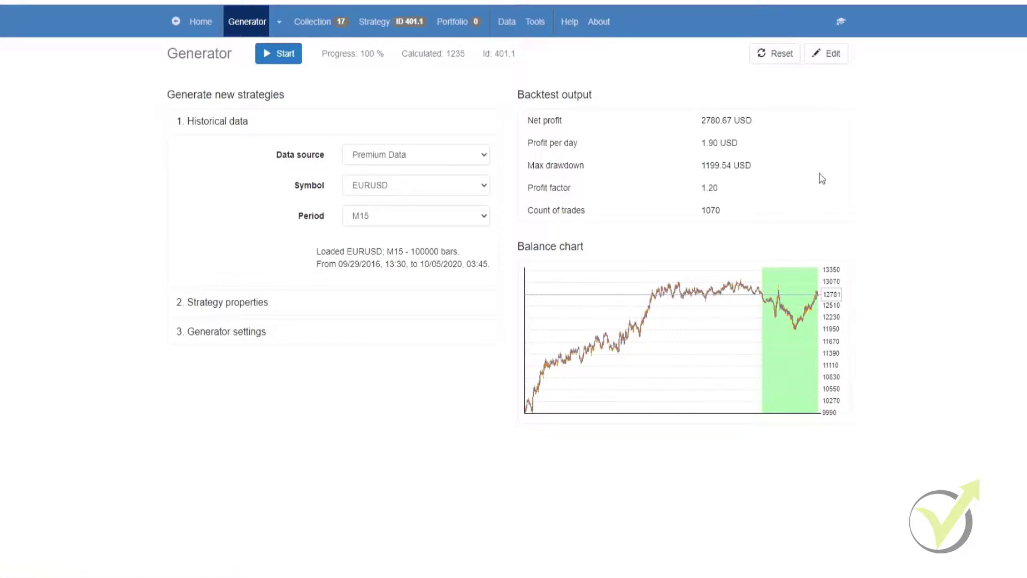
mouse_move(910, 324)
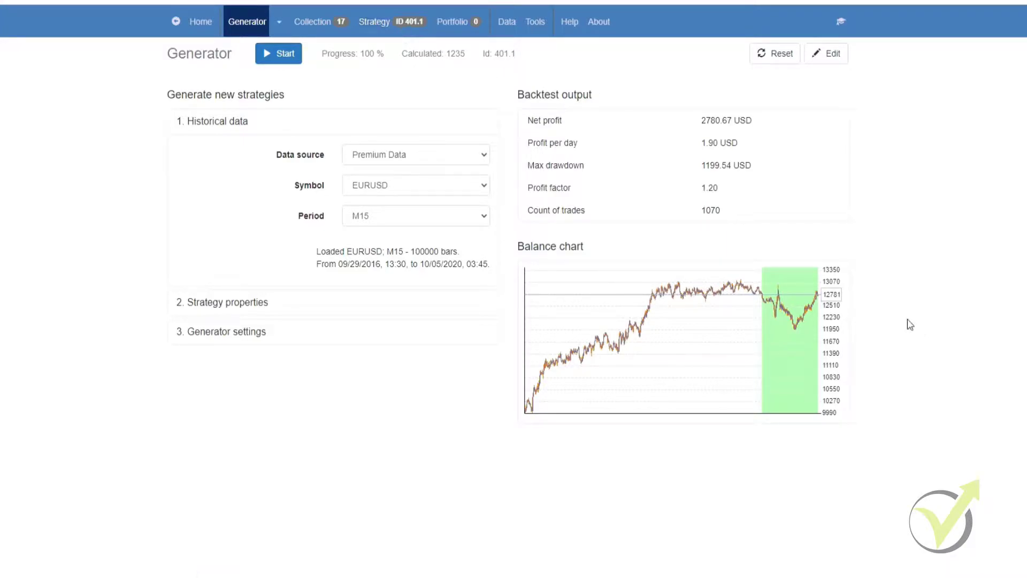
mouse_move(898, 348)
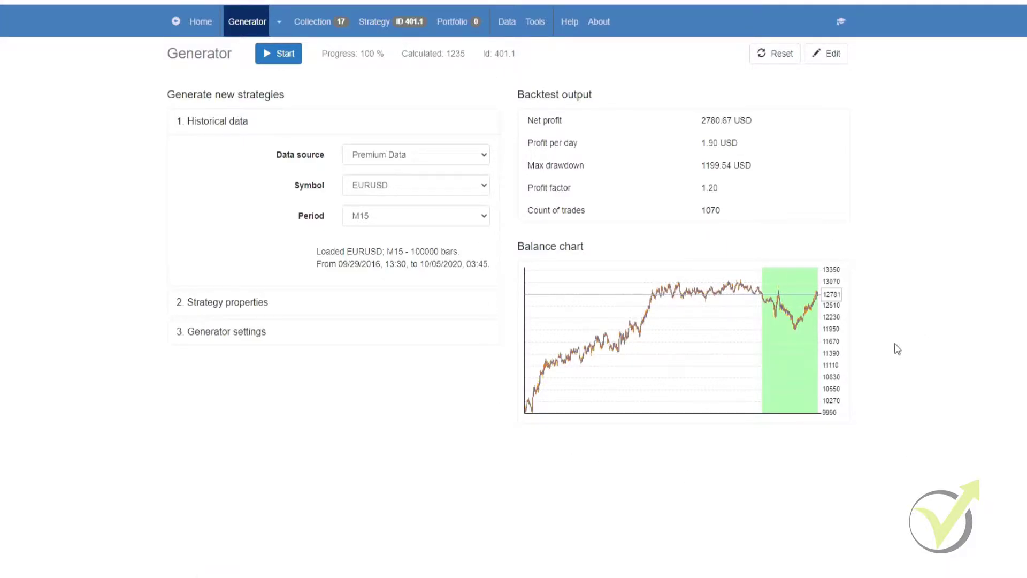
mouse_move(692, 284)
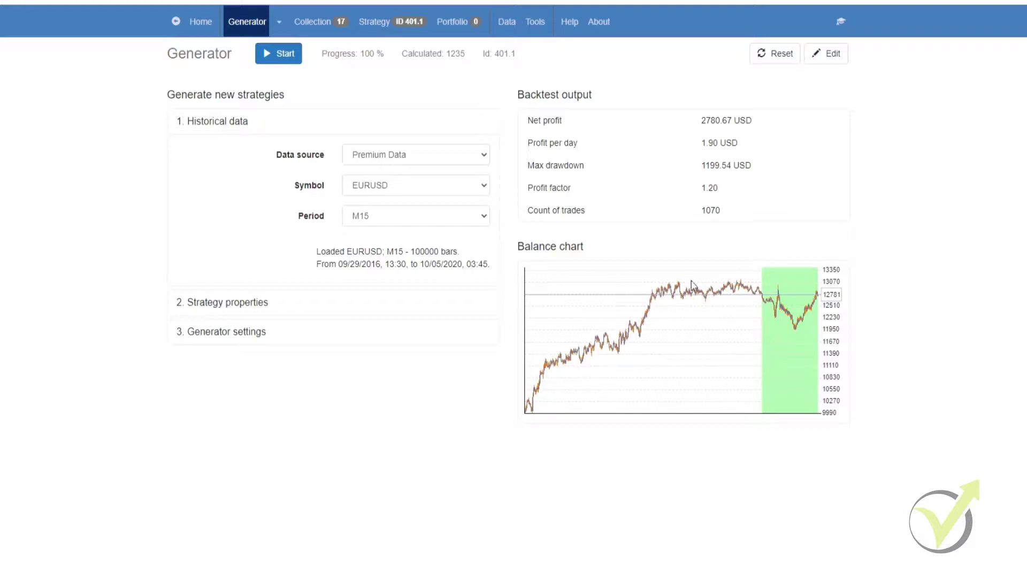
mouse_move(520, 389)
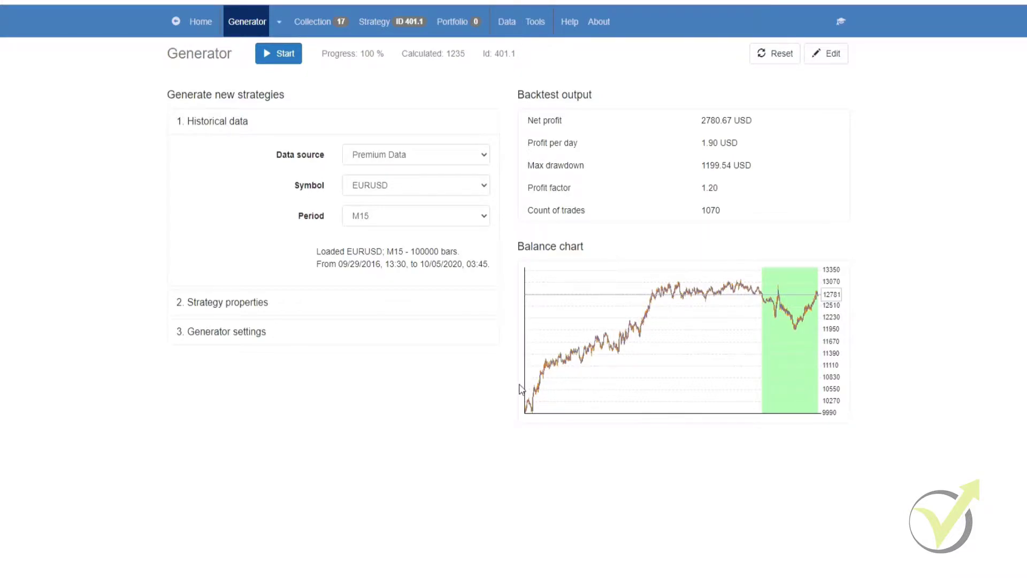
mouse_move(773, 265)
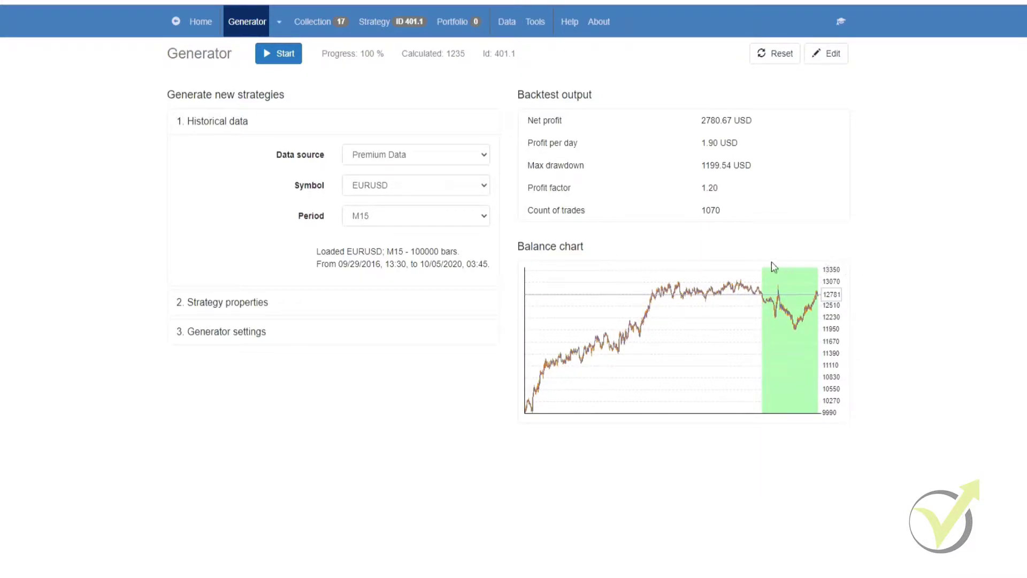
mouse_move(804, 243)
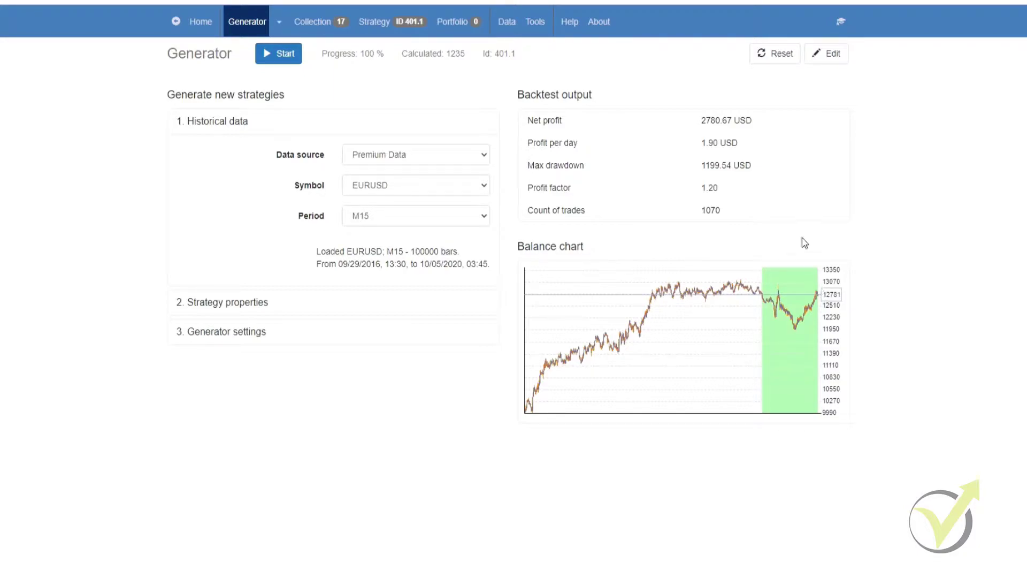
mouse_move(552, 394)
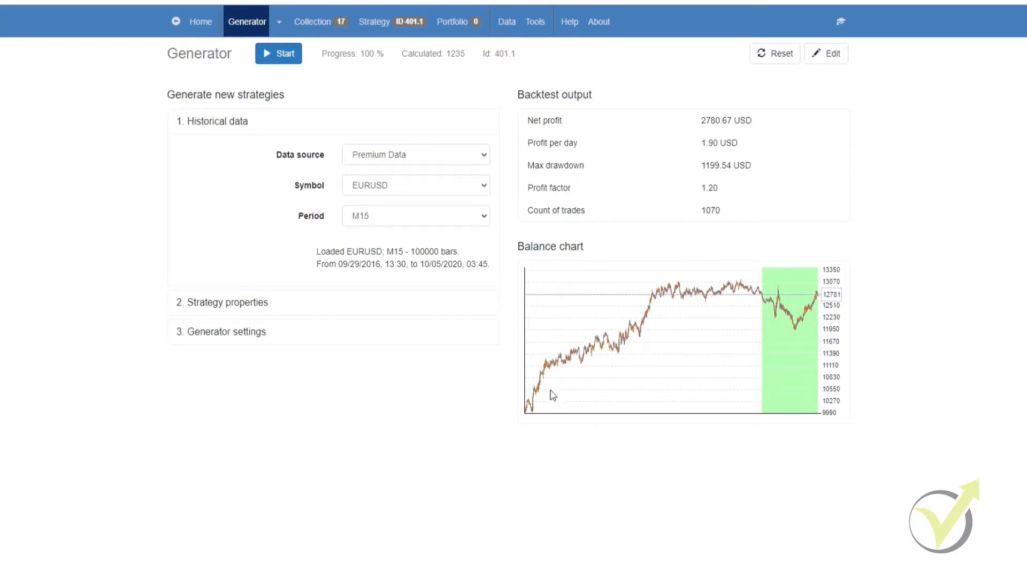
mouse_move(570, 373)
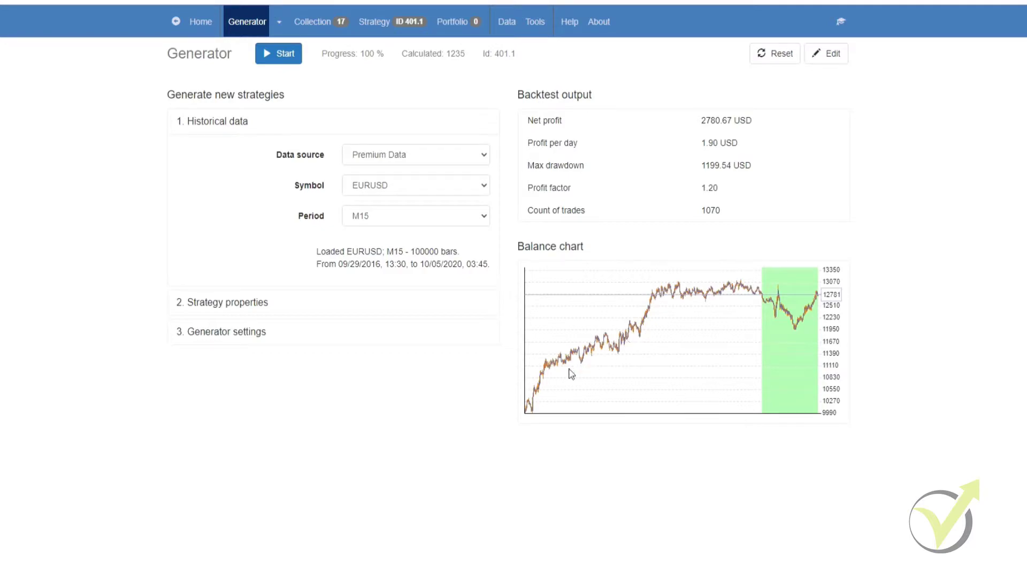
mouse_move(621, 367)
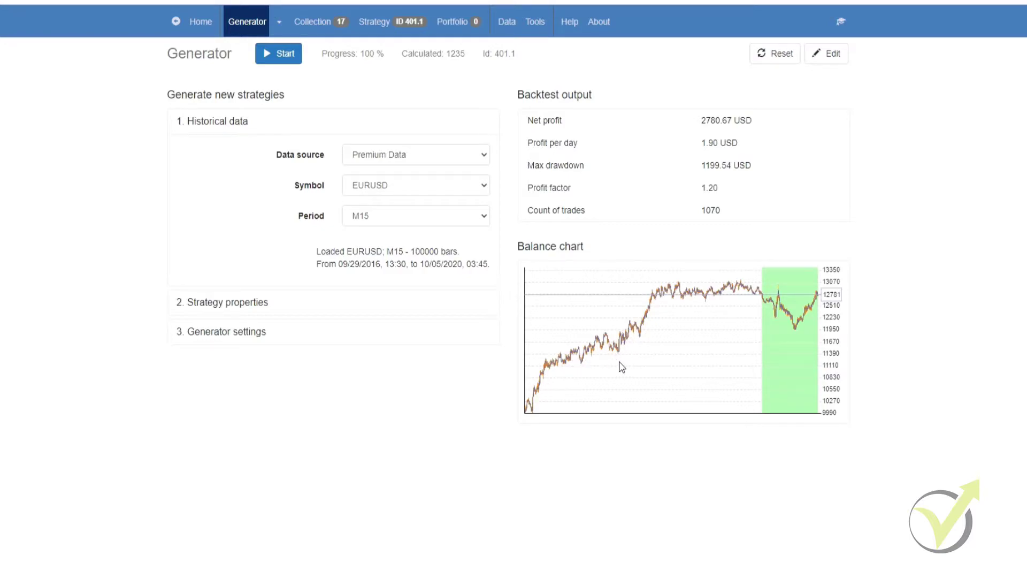
mouse_move(554, 375)
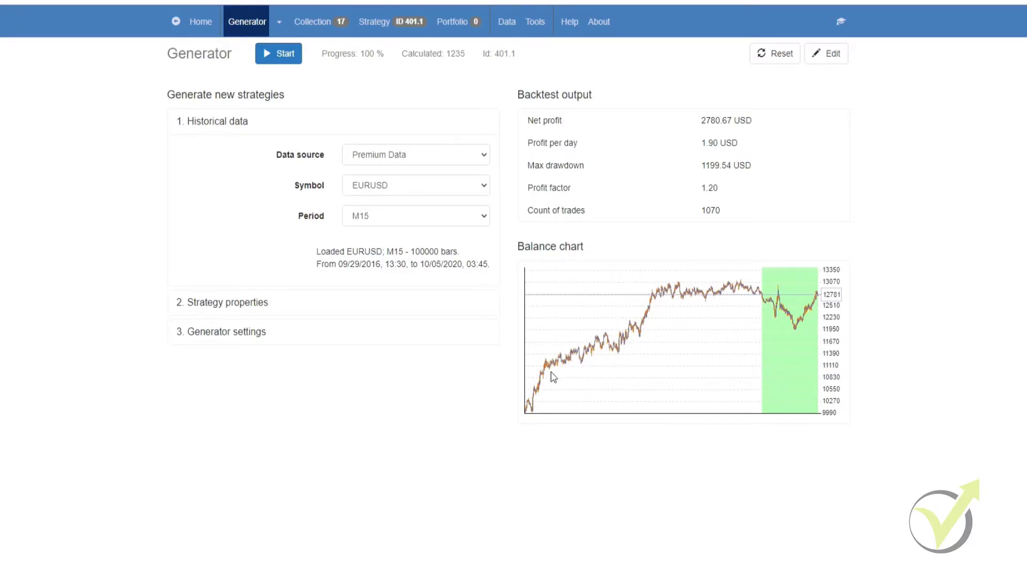
mouse_move(827, 321)
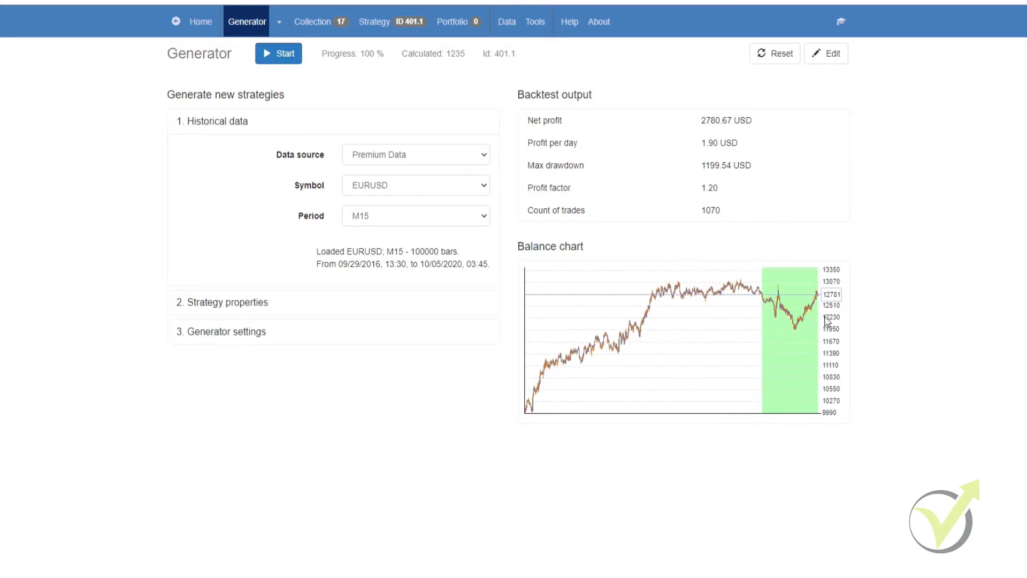
mouse_move(650, 364)
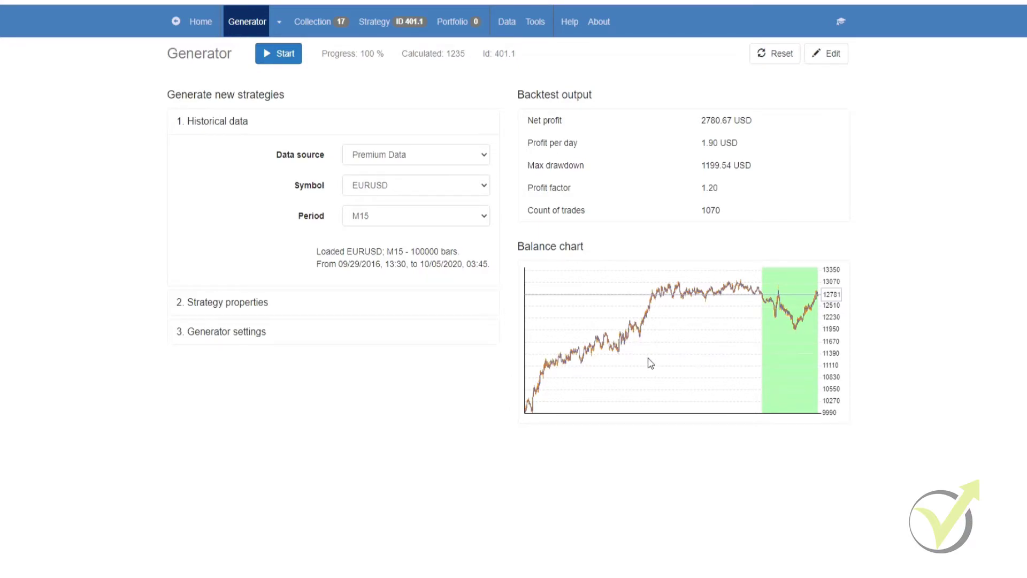
mouse_move(615, 370)
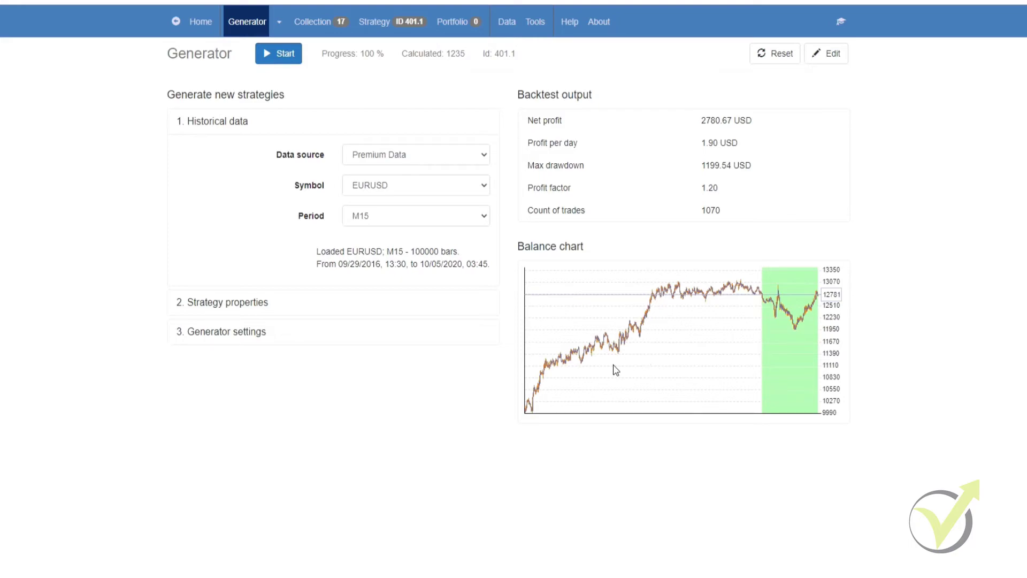